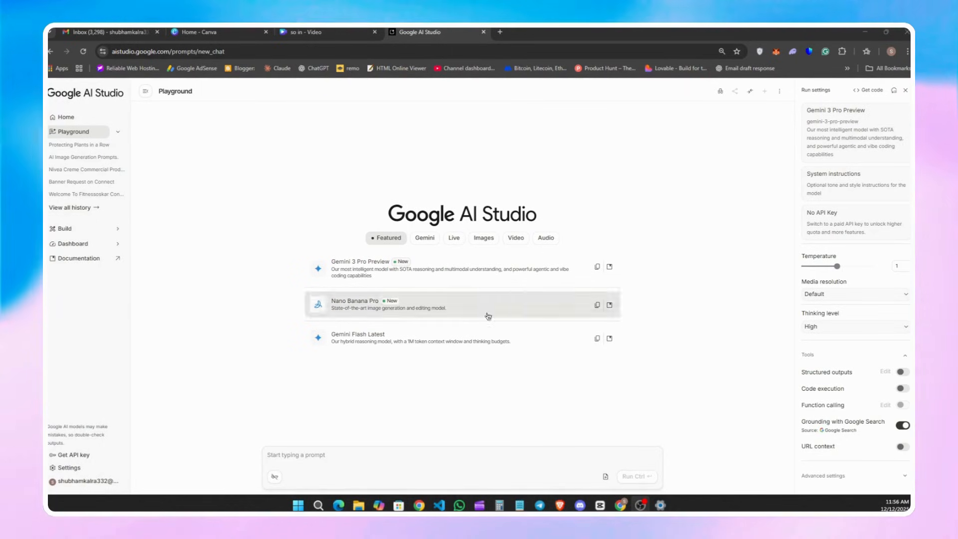
mouse_move(509, 324)
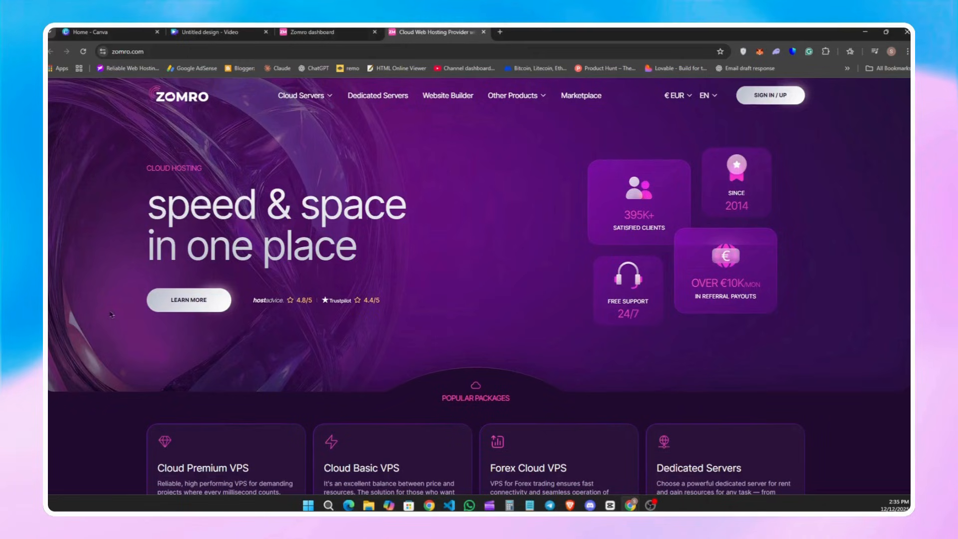
- Scroll the Zomro page, visit the dedicated servers page, and return to the dashboard
scroll("down", 3)
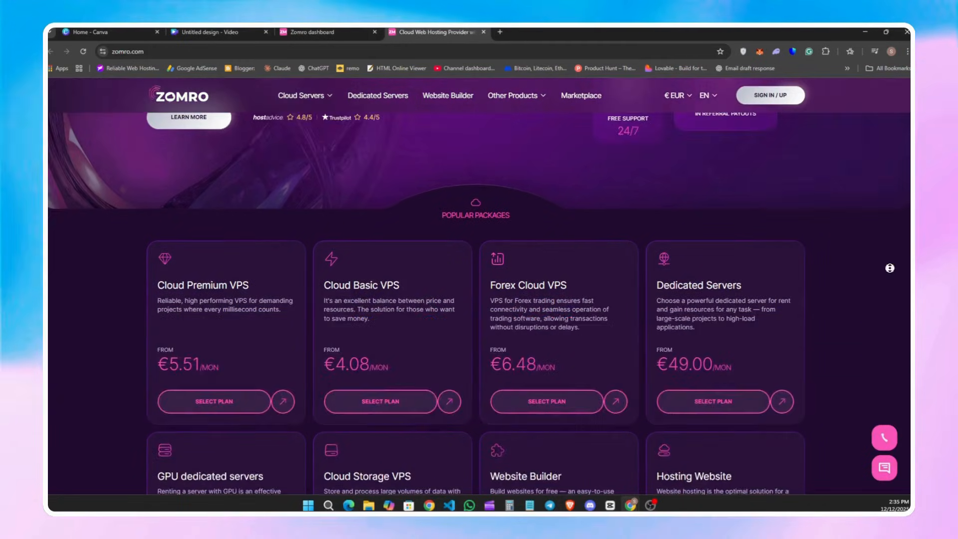
scroll("down", 3)
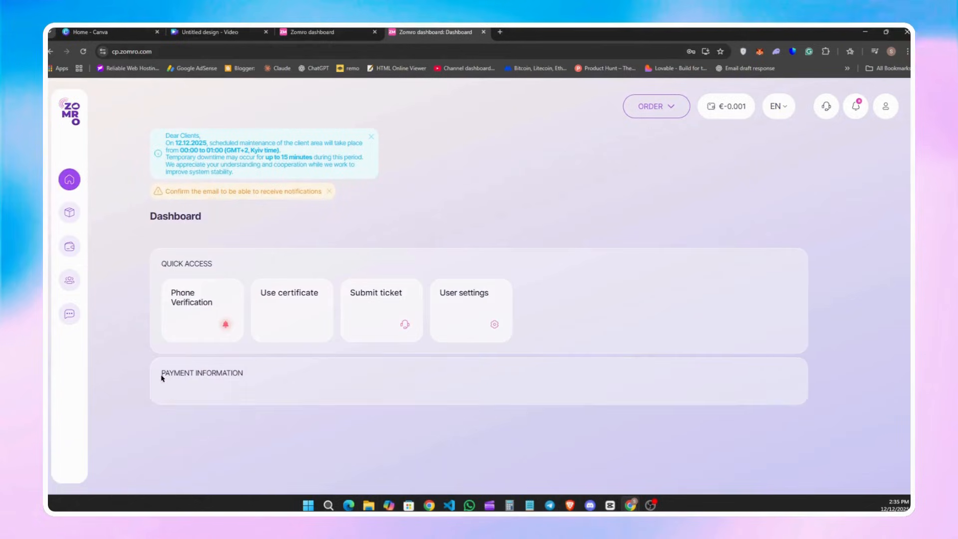
scroll("down", 3)
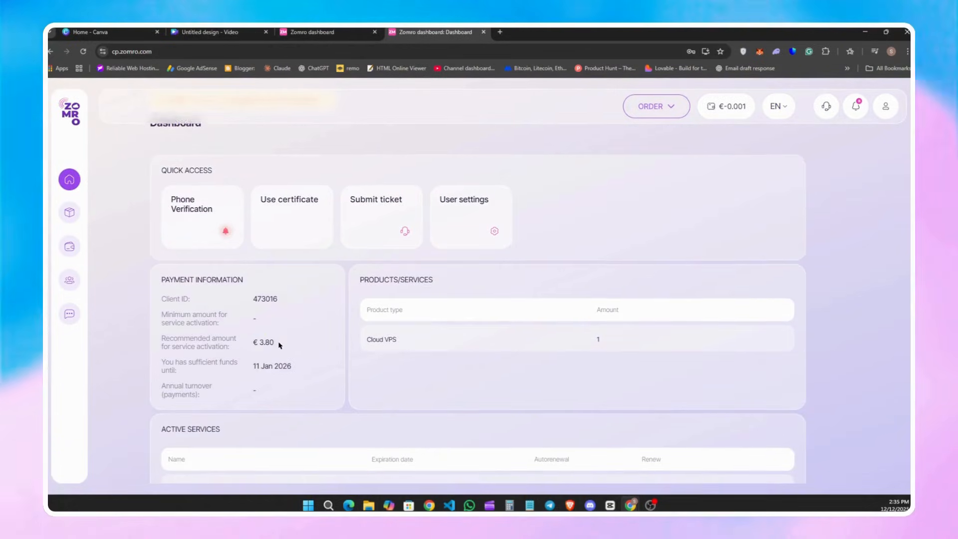
scroll("down", 3)
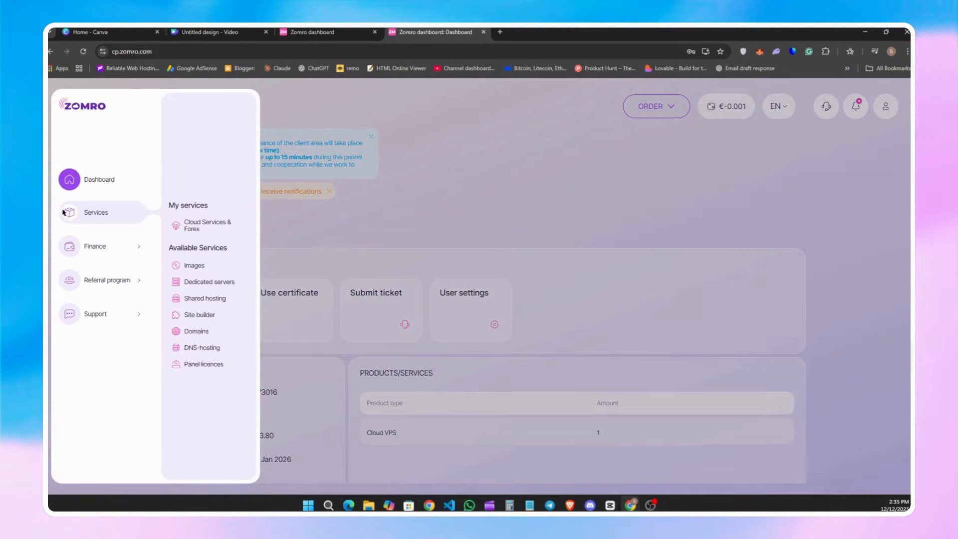
mouse_move(205, 299)
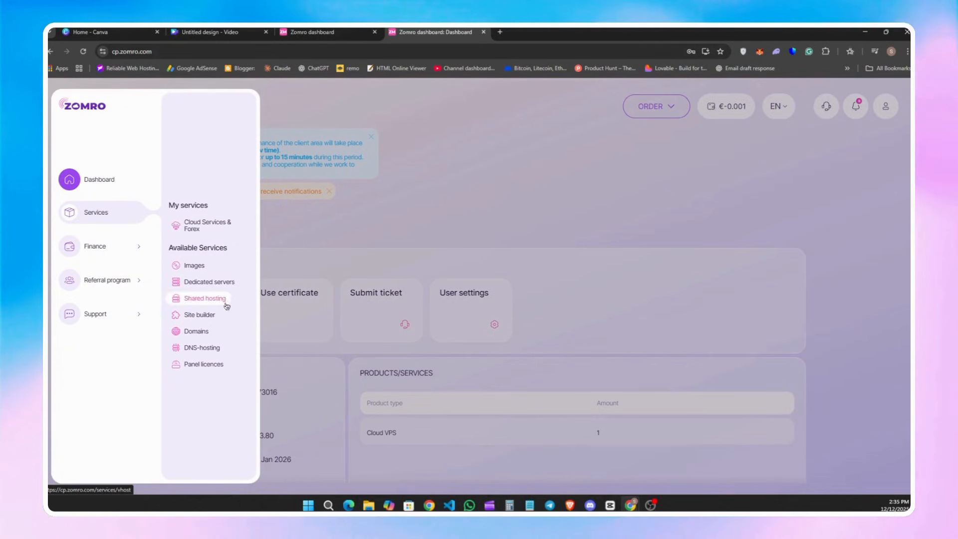
left_click(209, 281)
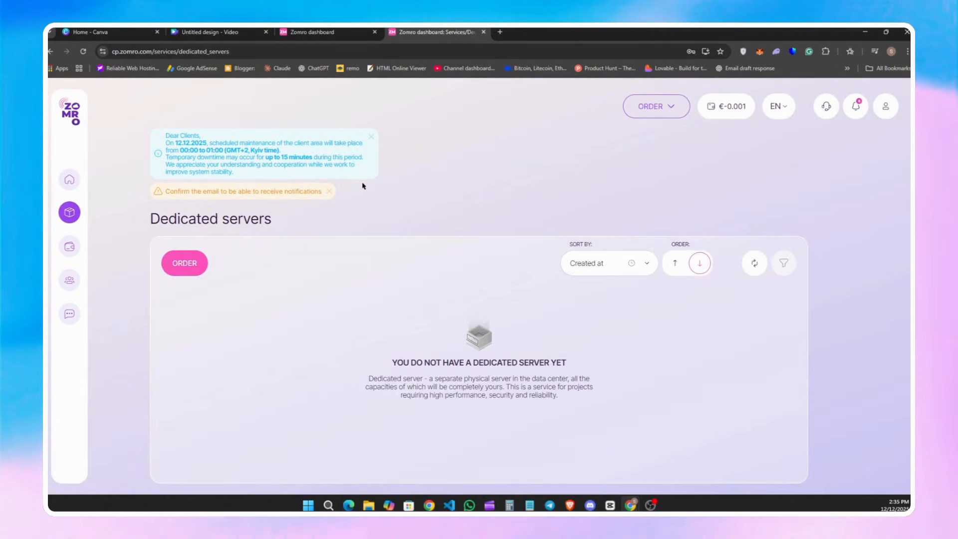
left_click(69, 212)
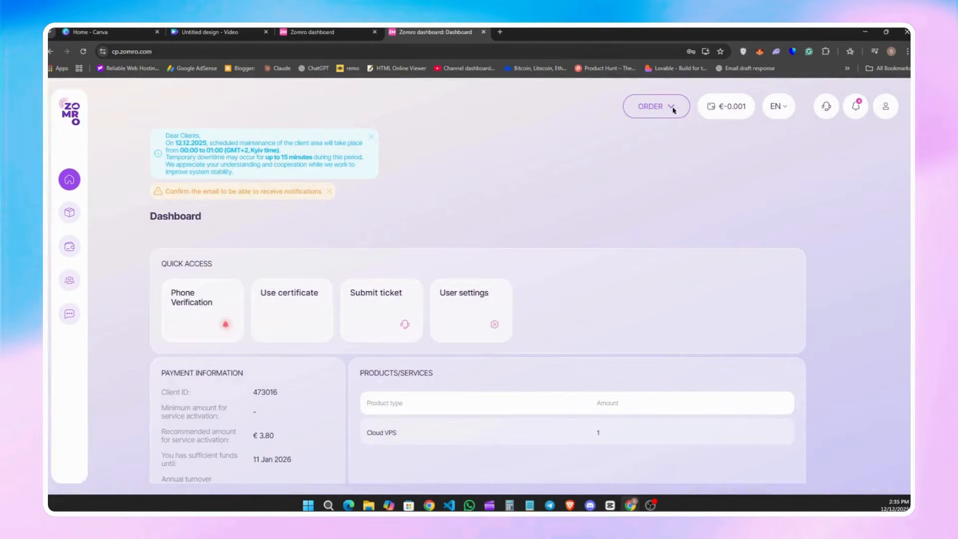
- Start a cloud server order, trying Dedicated CPU, then choose Shared CPU with Basic type
left_click(656, 106)
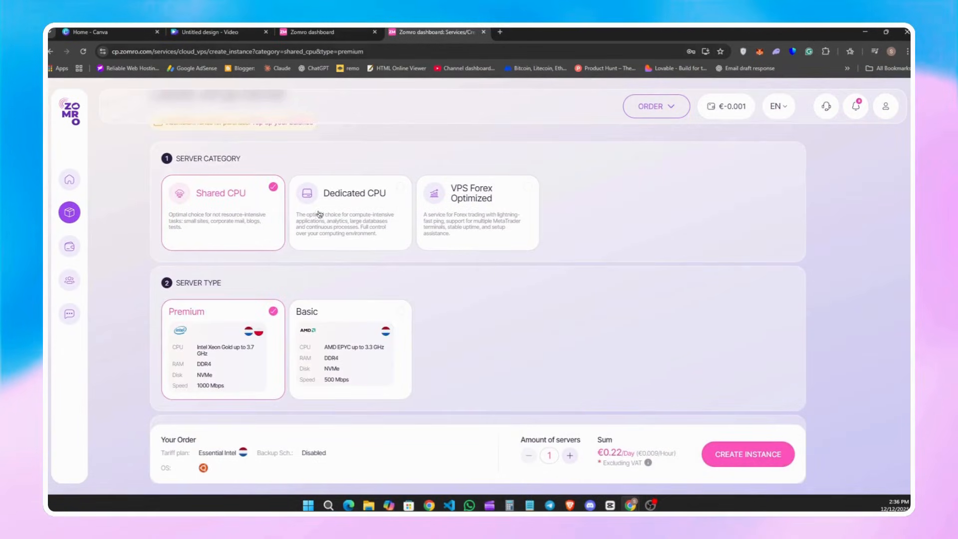
left_click(350, 212)
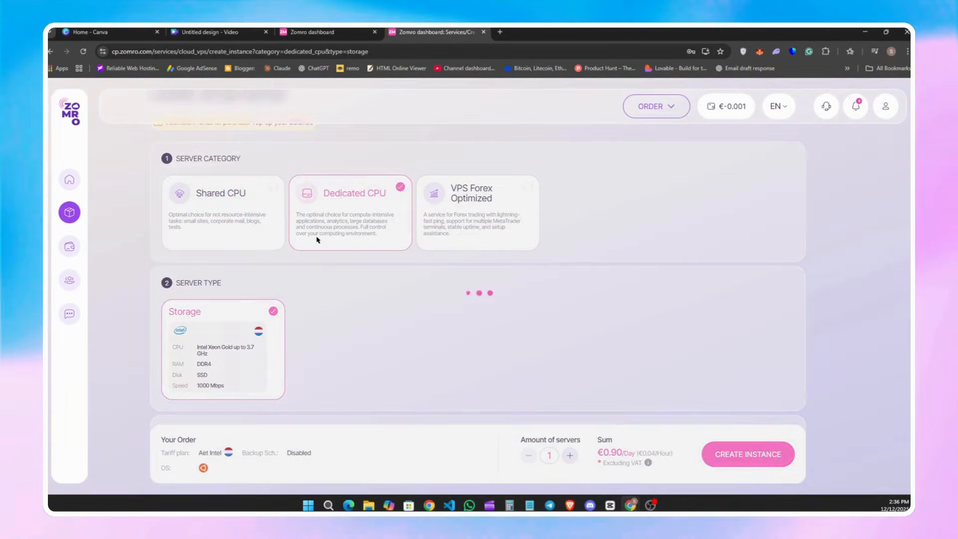
left_click(221, 193)
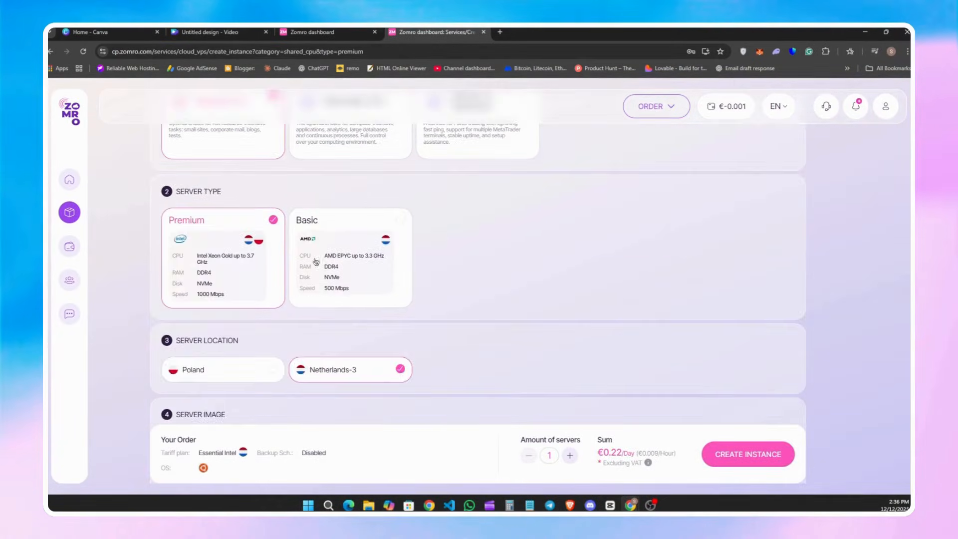
left_click(351, 256)
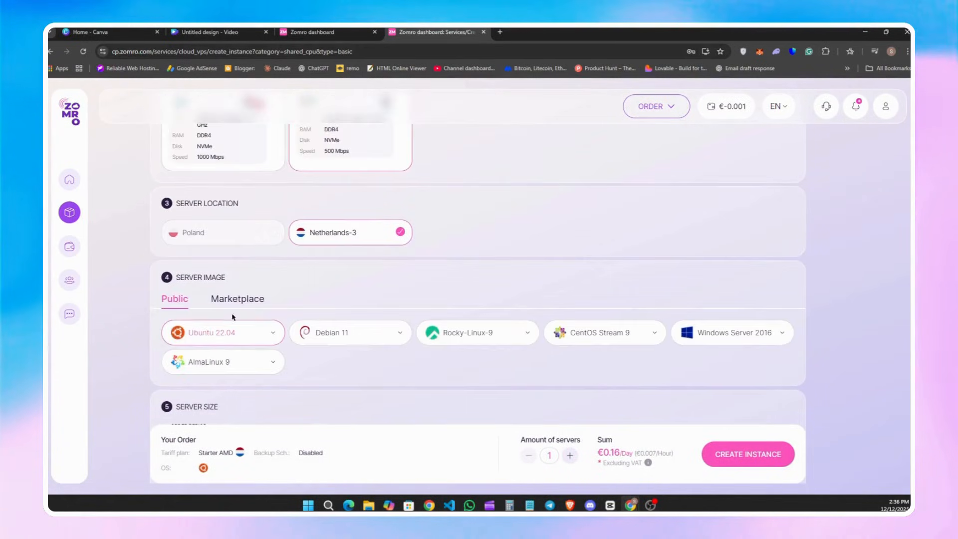
left_click(237, 298)
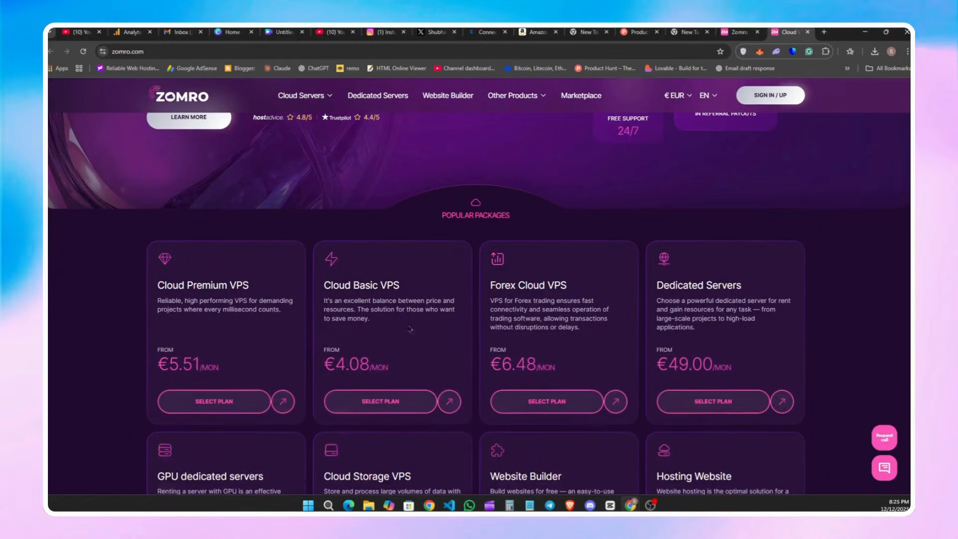
mouse_move(158, 167)
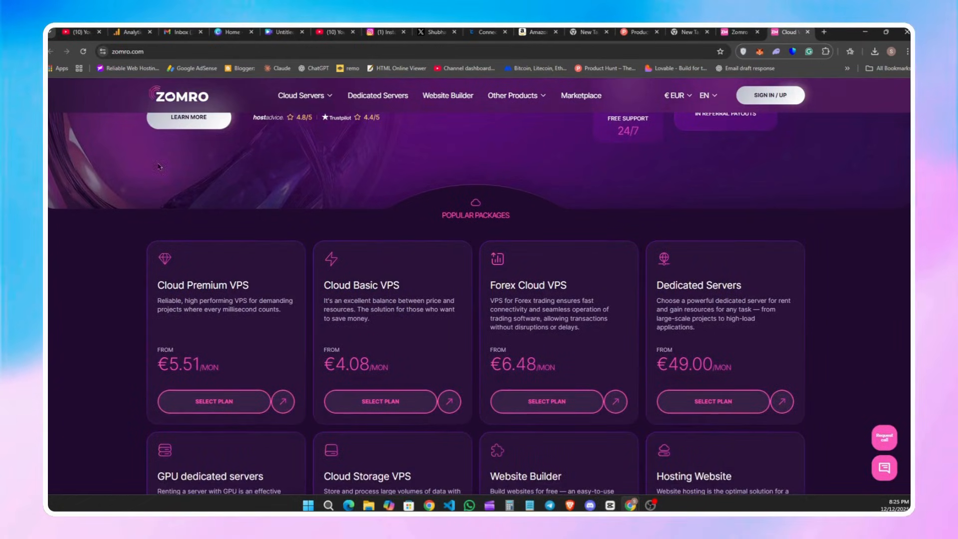
scroll("down", 3)
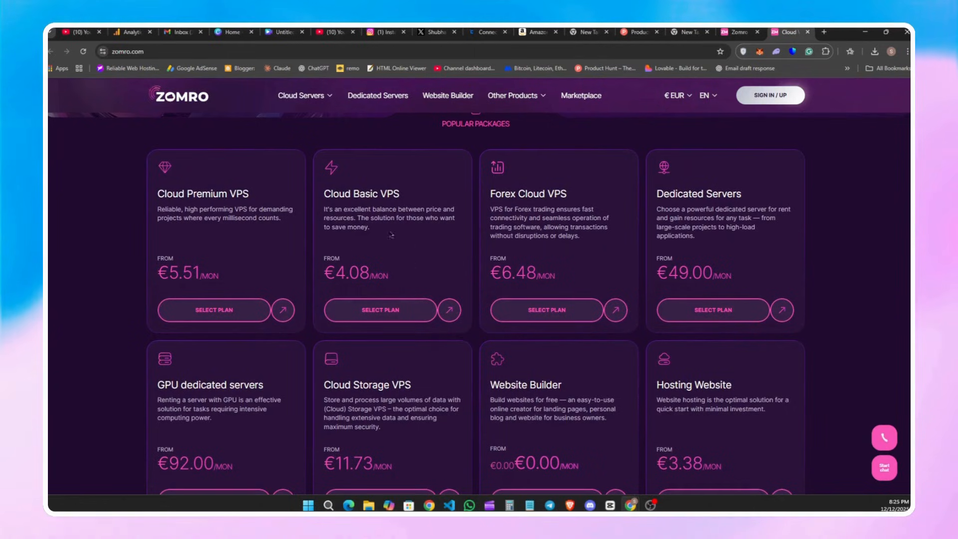
mouse_move(303, 259)
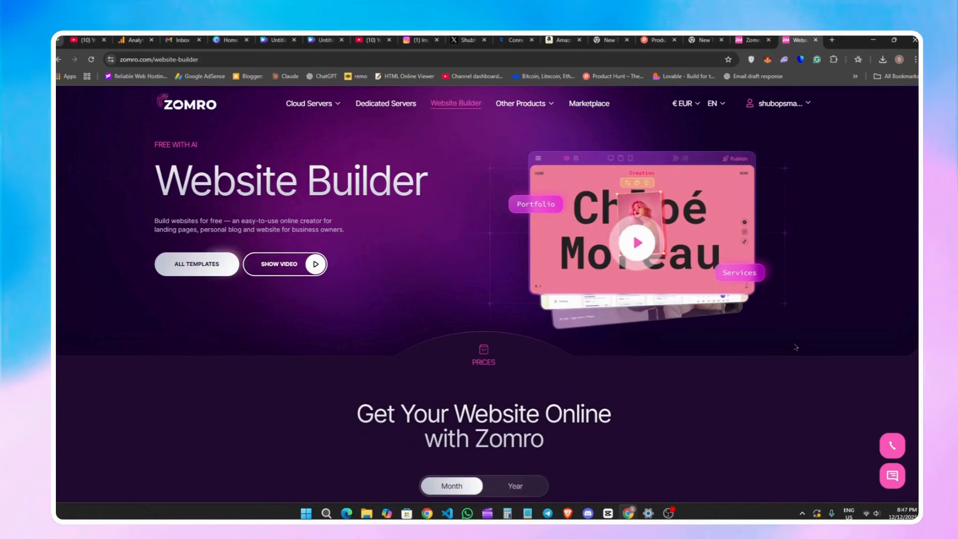
scroll("down", 3)
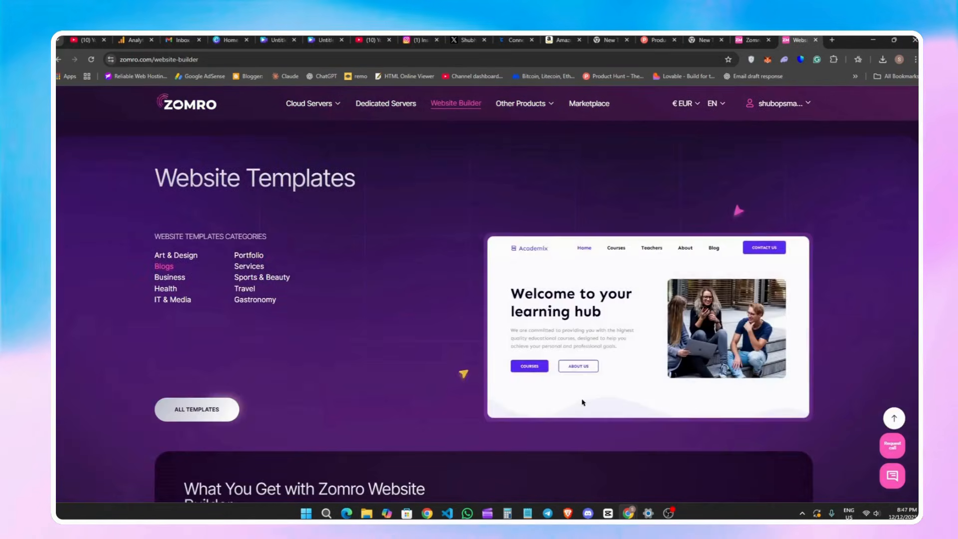
scroll("down", 3)
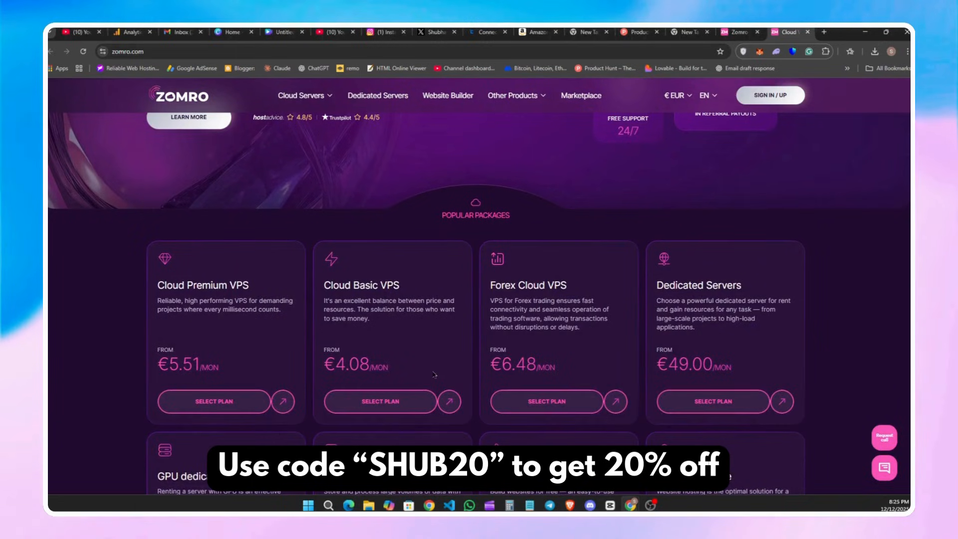
mouse_move(157, 166)
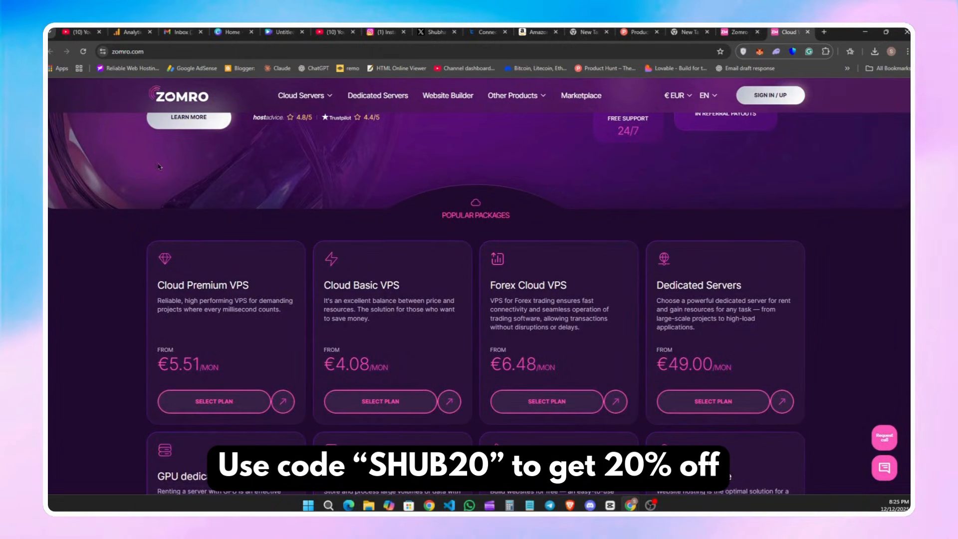
scroll("down", 3)
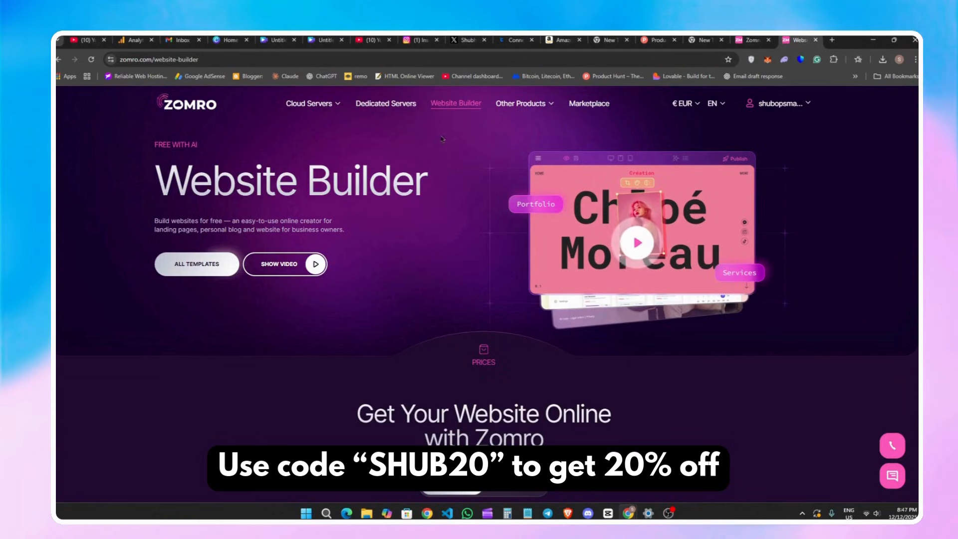
scroll("down", 3)
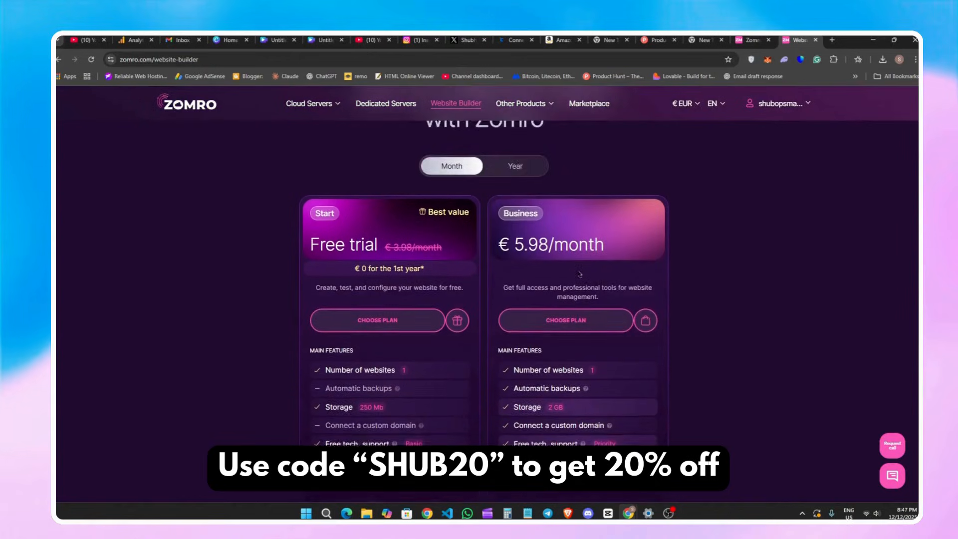
scroll("up", 3)
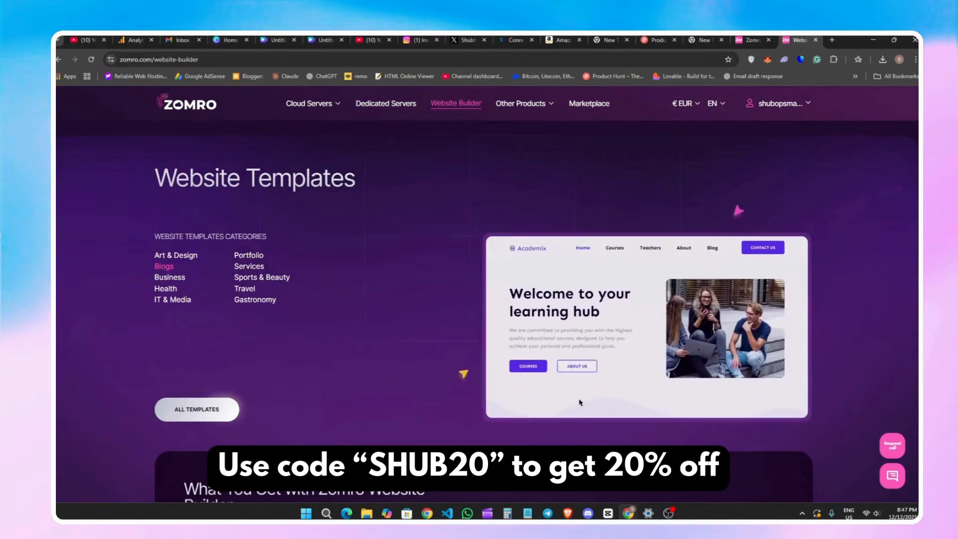
scroll("down", 3)
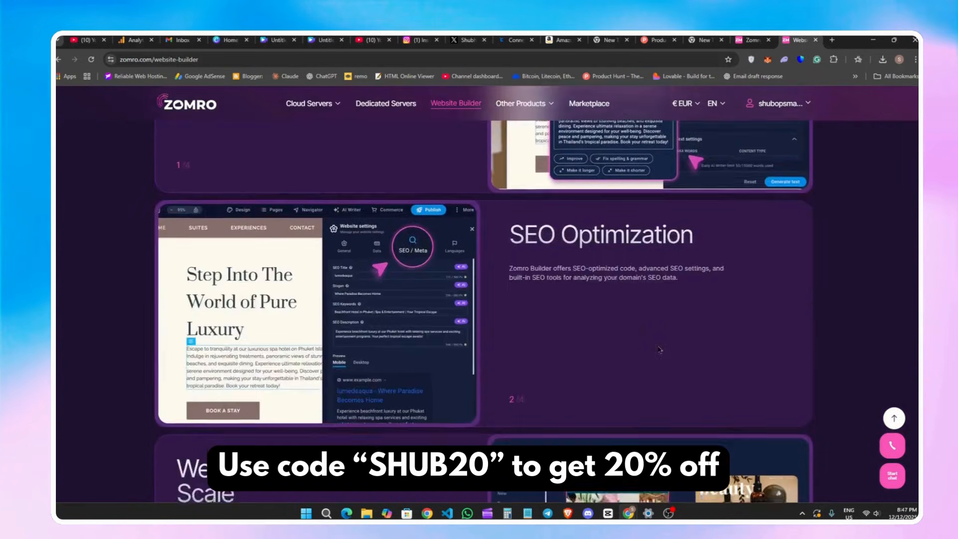
scroll("down", 3)
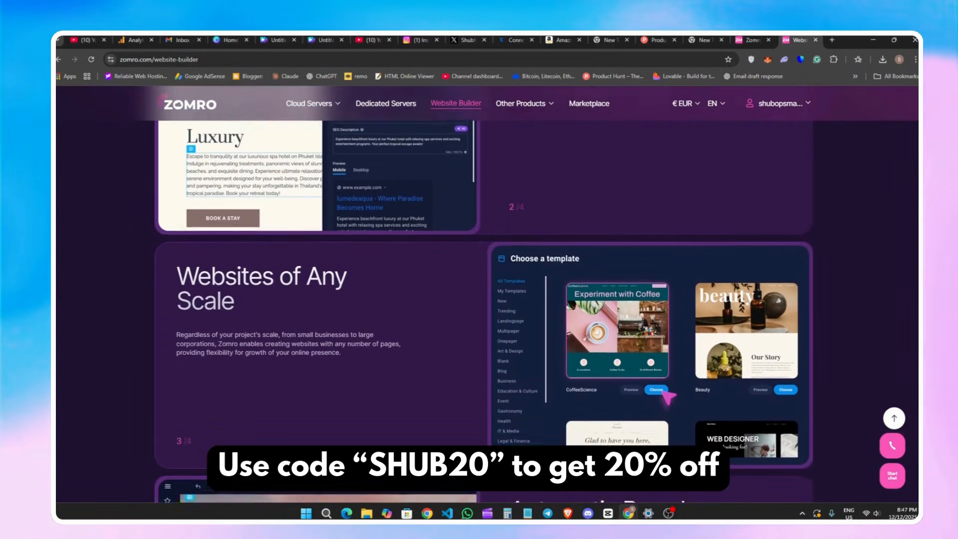
scroll("up", 3)
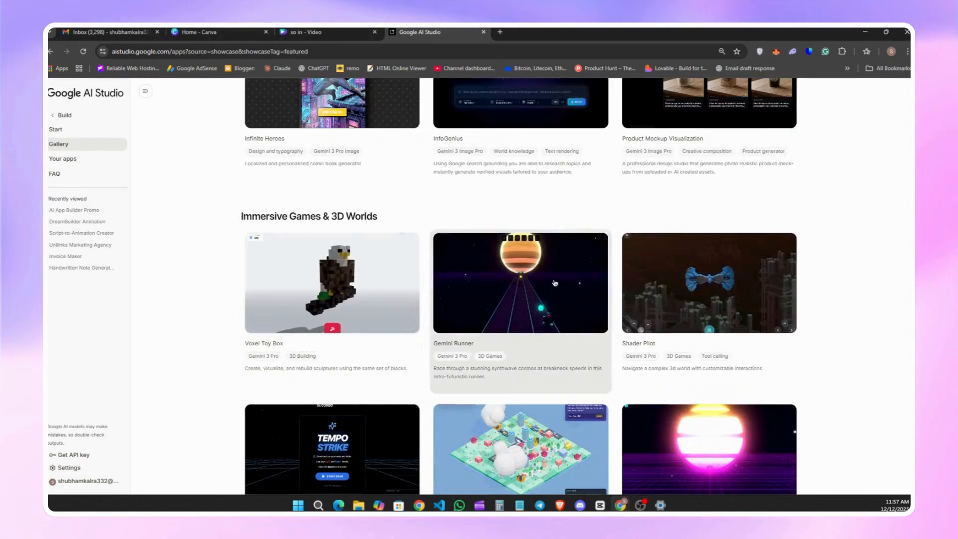
- Scroll the gallery to the Product Mockup Visualization card and open it
scroll("up", 3)
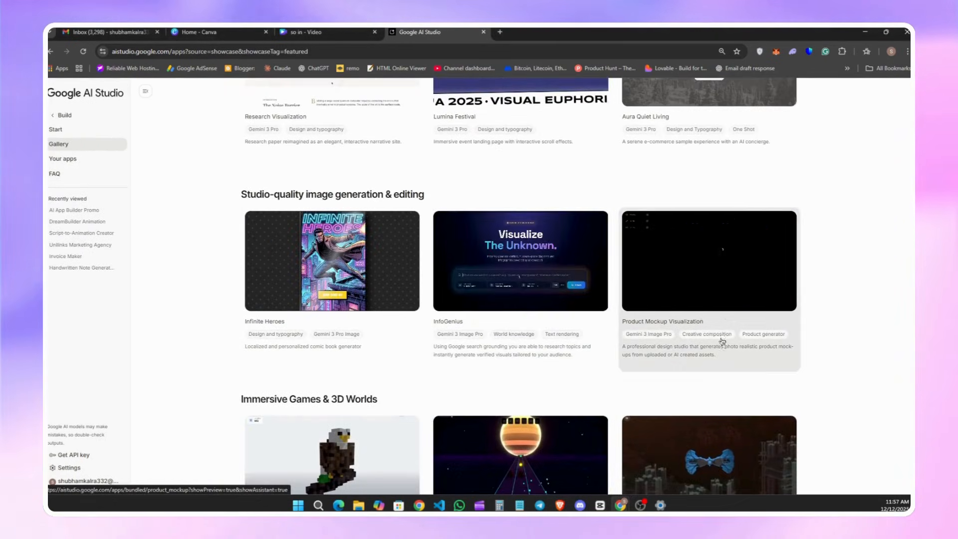
scroll("down", 3)
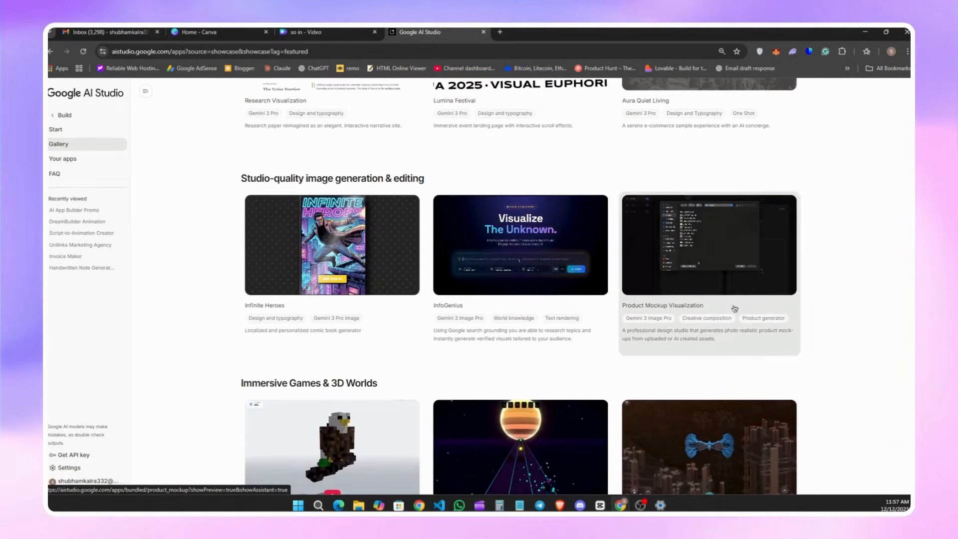
left_click(707, 244)
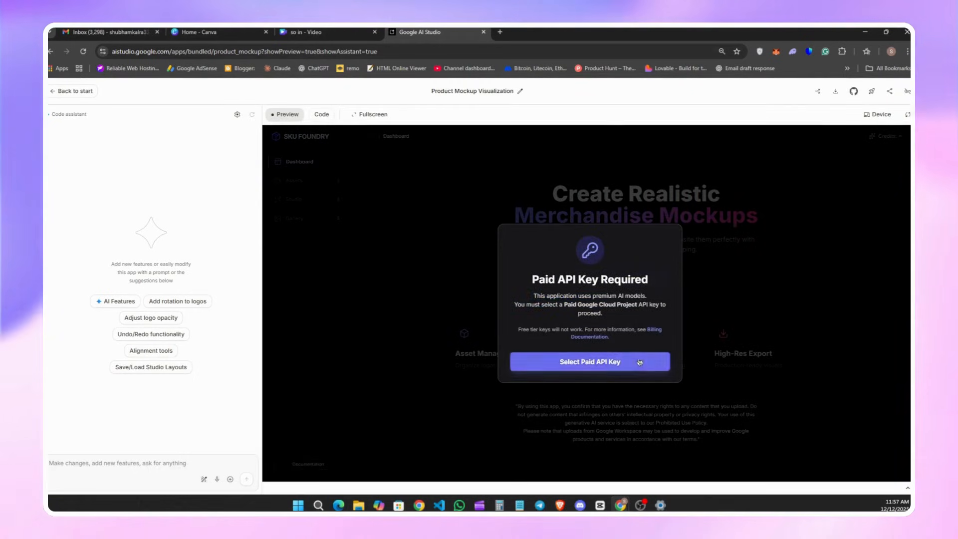
- Dismiss the paid API key notice, visit Assets, Studio and Gallery, then view the code
left_click(589, 361)
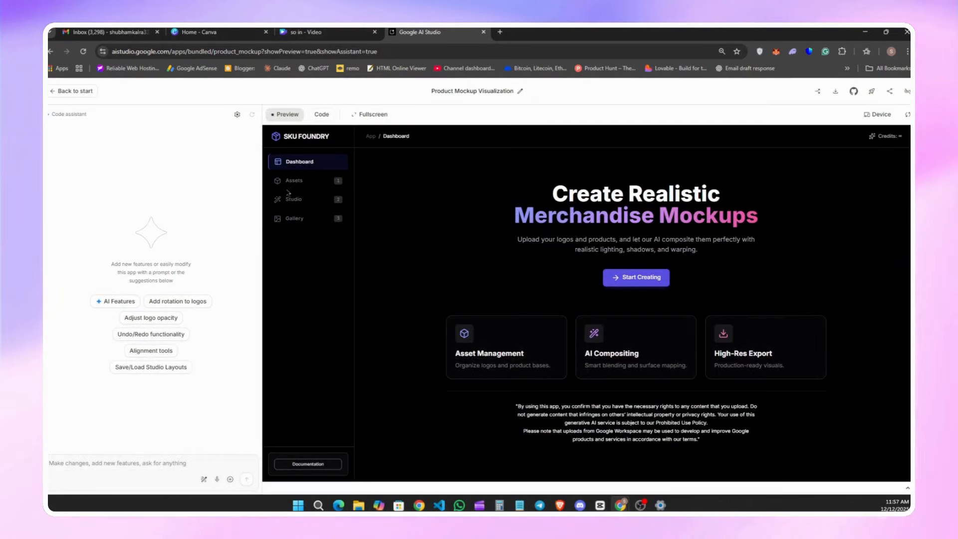
mouse_move(803, 218)
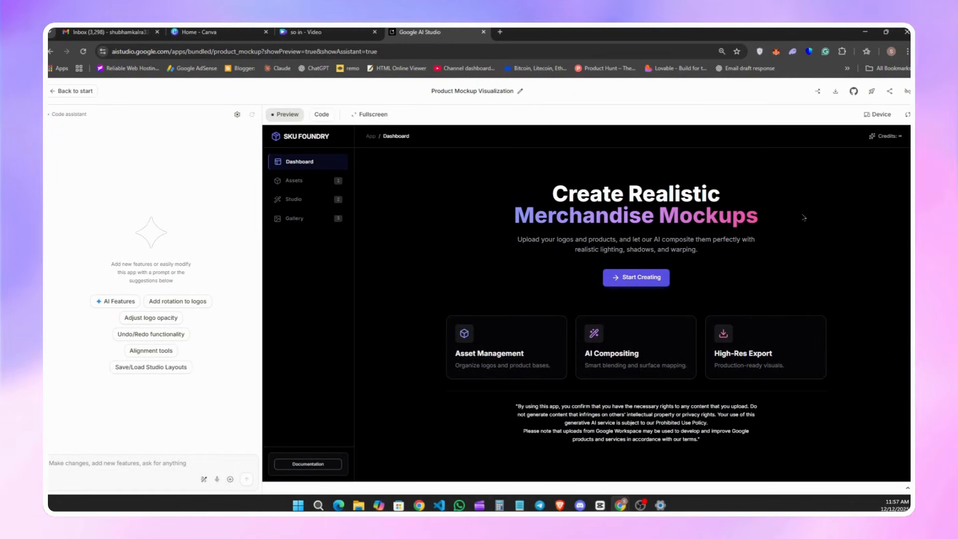
left_click(295, 179)
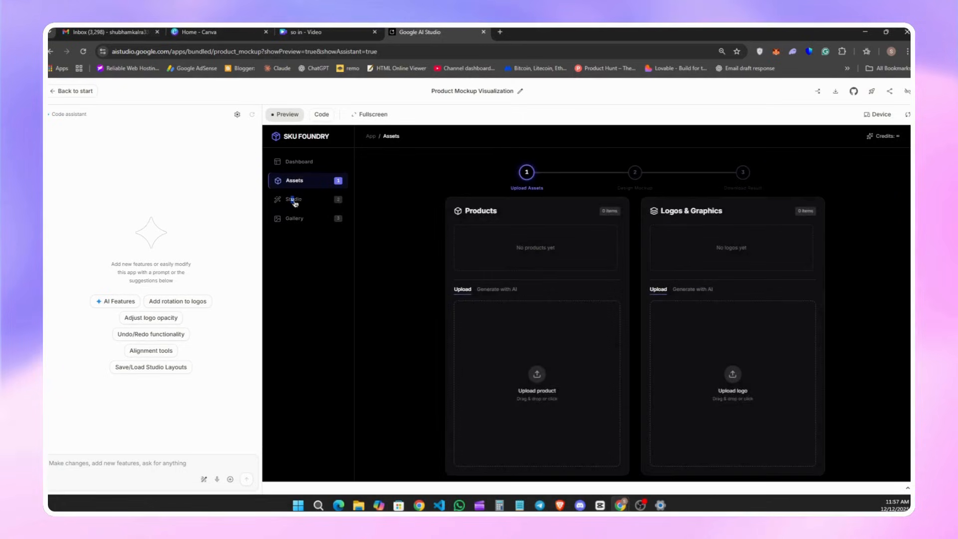
left_click(294, 199)
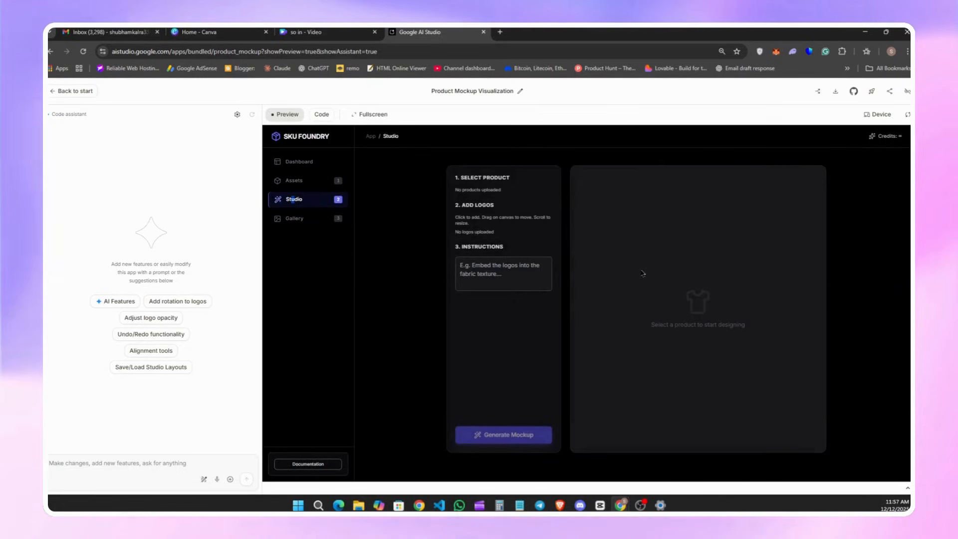
left_click(294, 218)
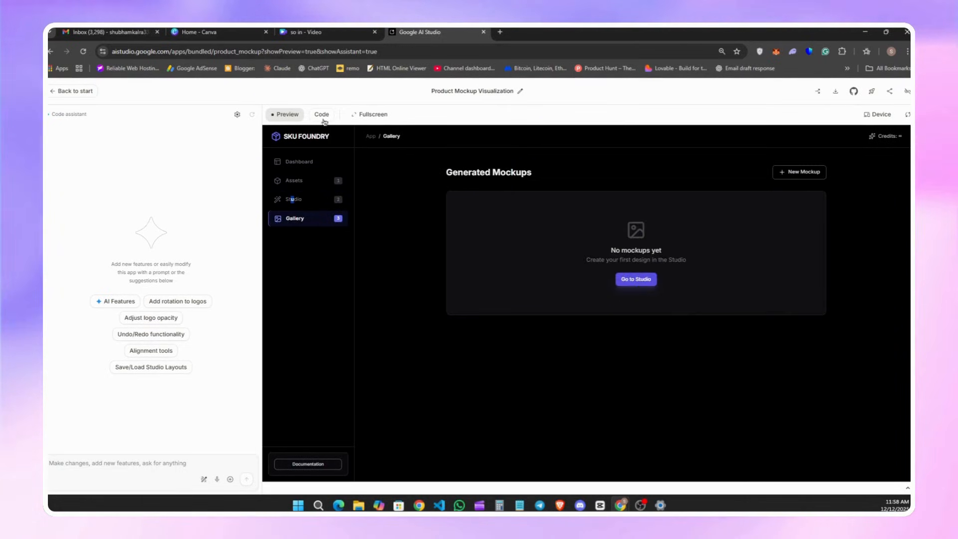
left_click(321, 115)
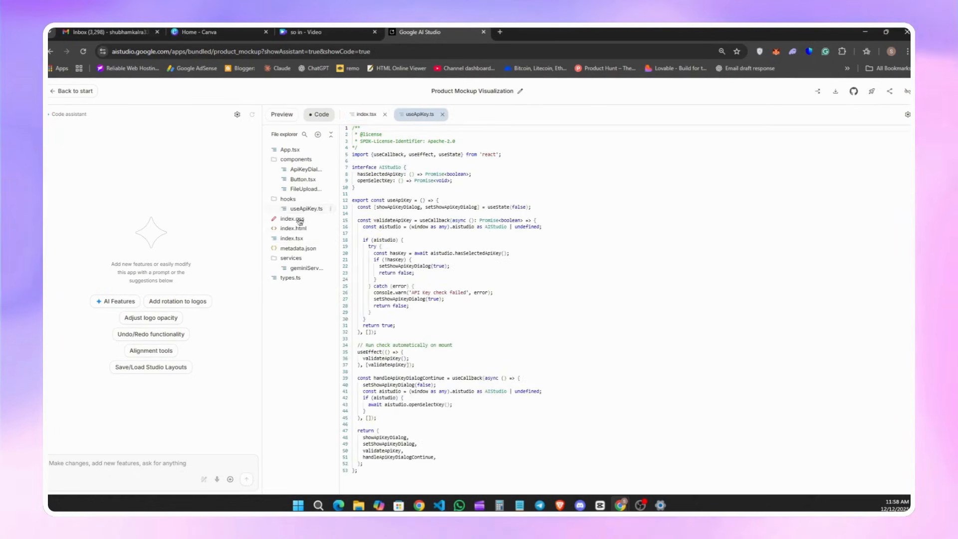
left_click(72, 91)
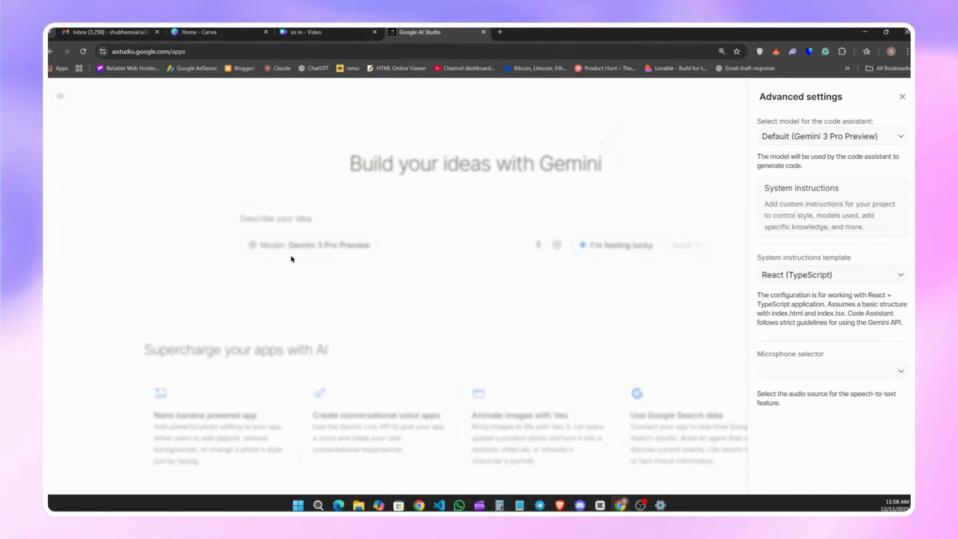
- Keep the Default code assistant model and the React (TypeScript) instruction template
left_click(831, 136)
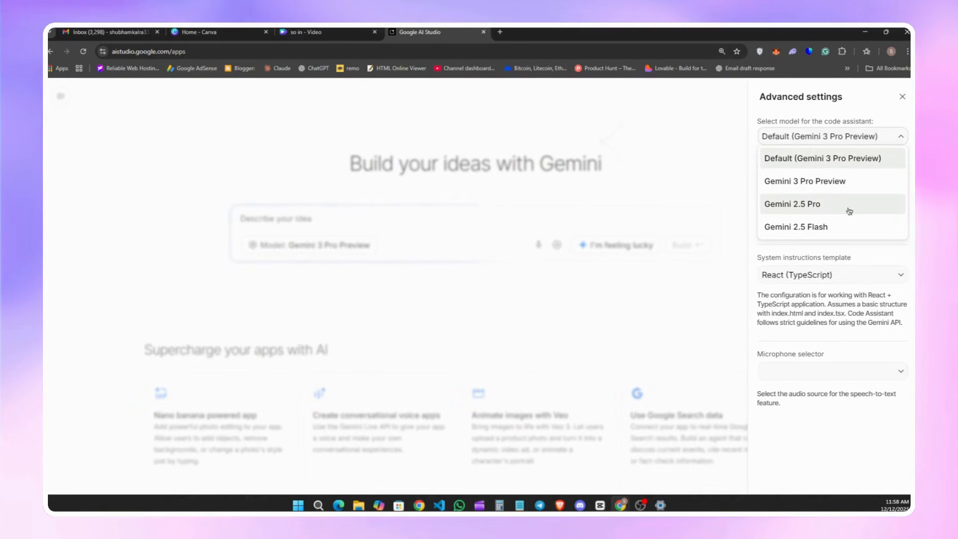
left_click(822, 158)
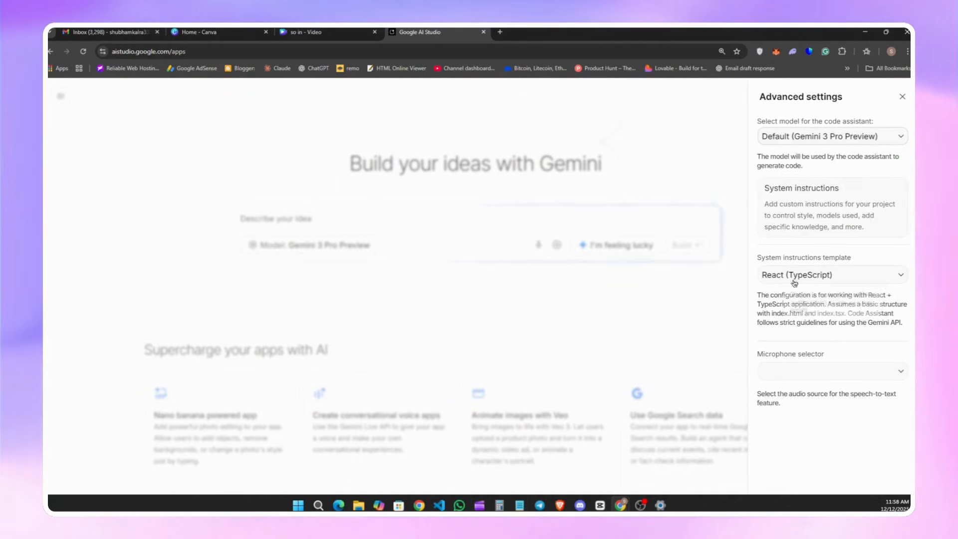
left_click(831, 274)
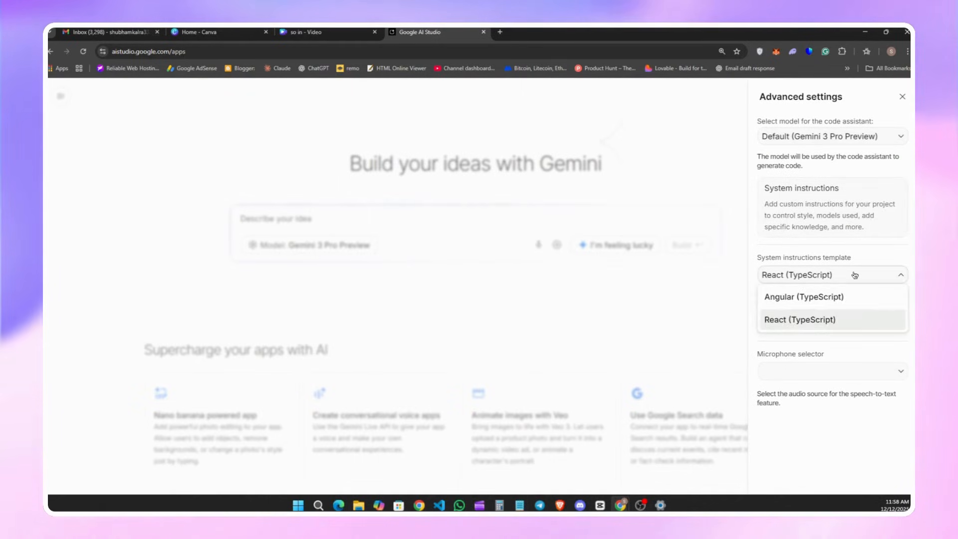
mouse_move(838, 326)
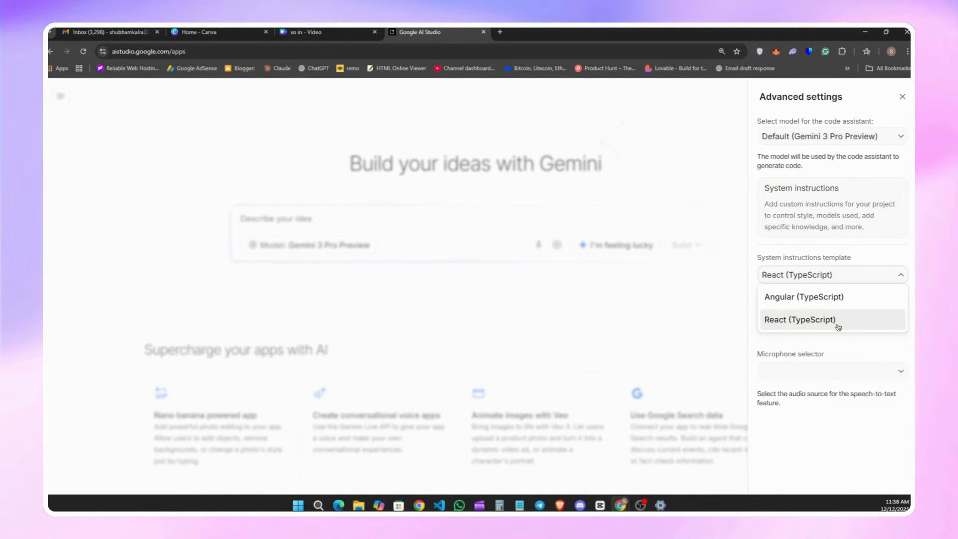
left_click(799, 319)
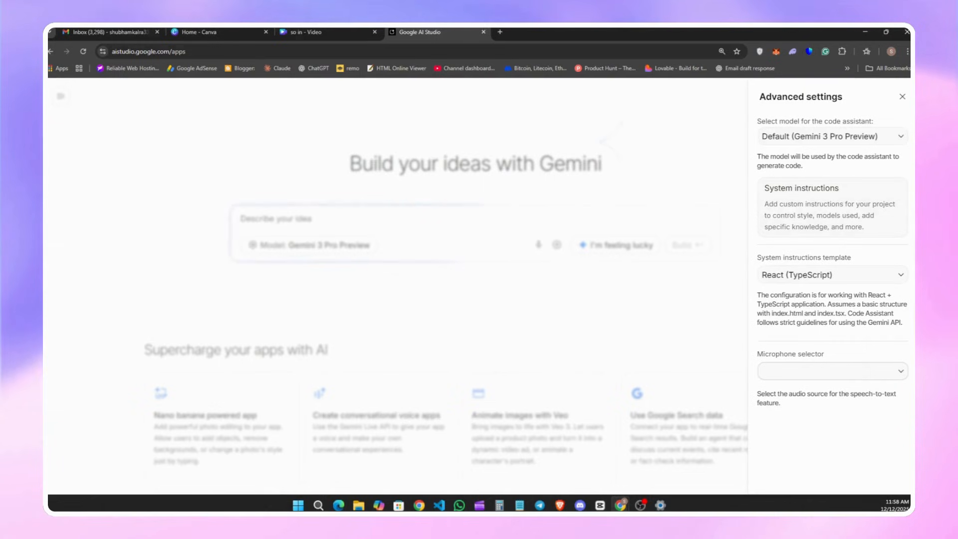
- Close advanced settings and enter the detailed landing-page description with animation requirements
left_click(902, 96)
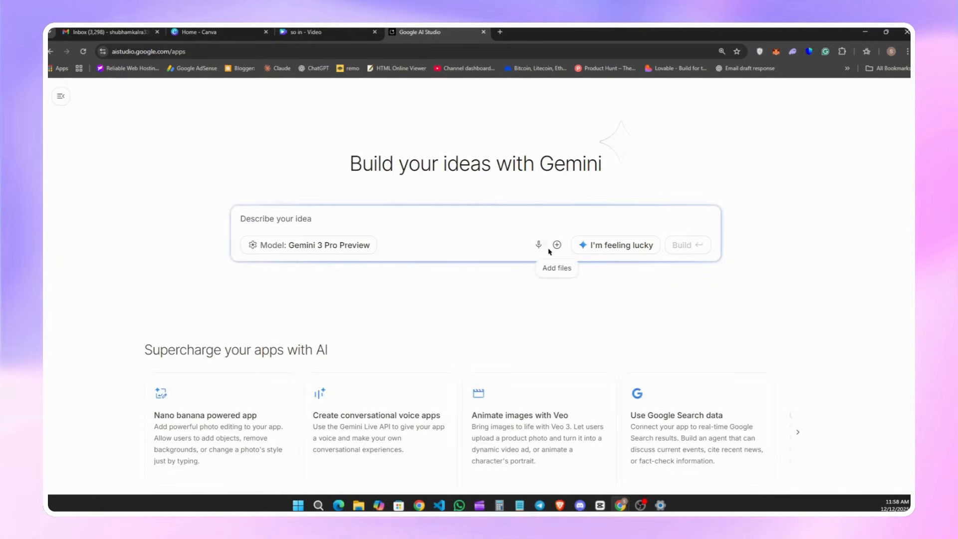
mouse_move(558, 252)
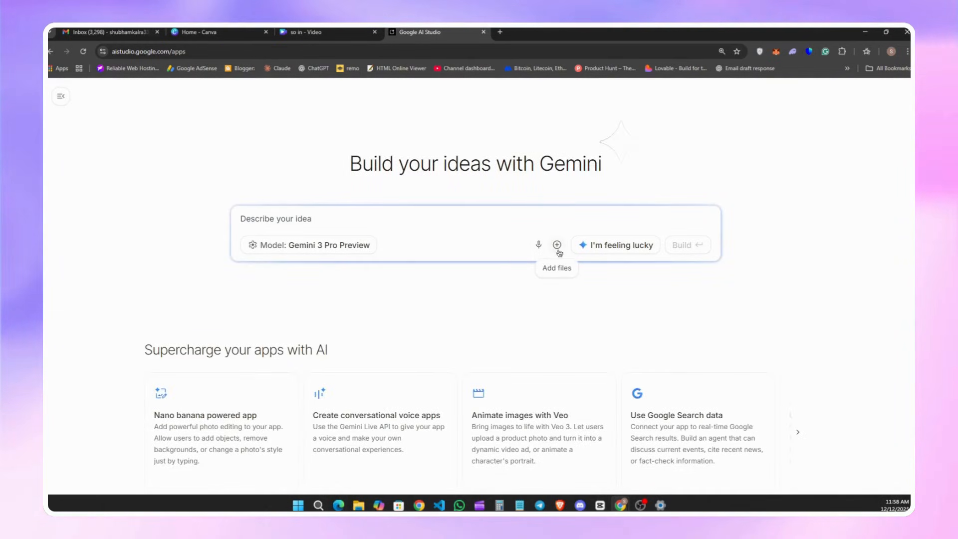
mouse_move(343, 237)
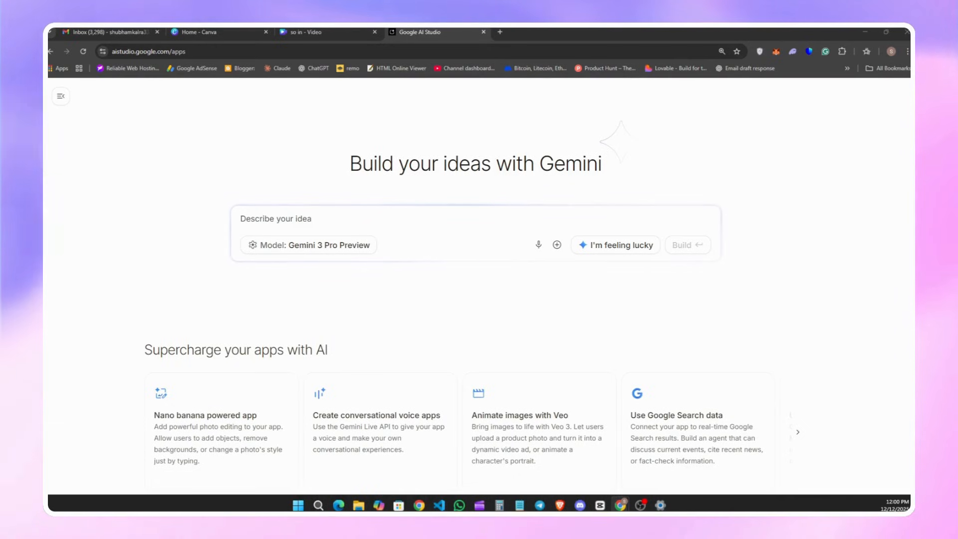
left_click(428, 232)
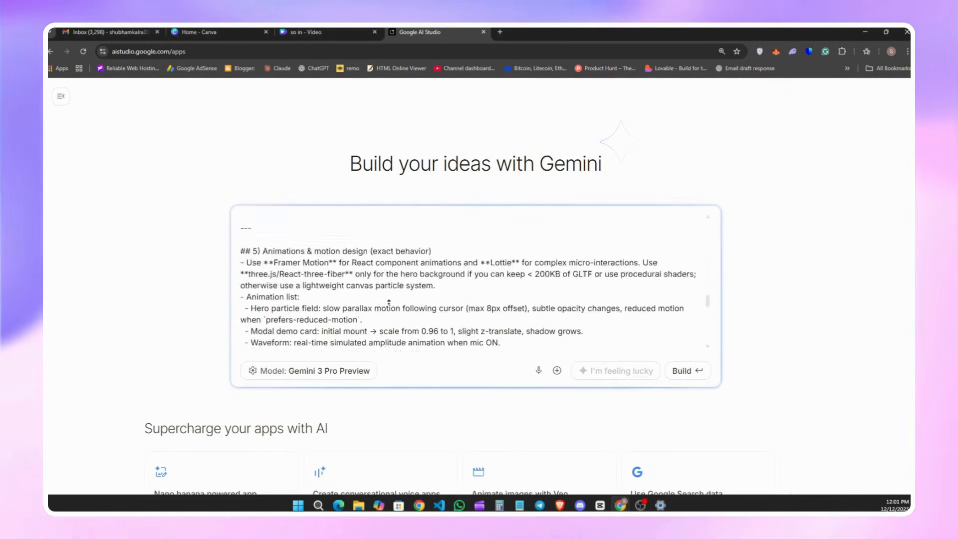
- Build the app and browse the generated Audionote Ledger files as they appear
left_click(686, 370)
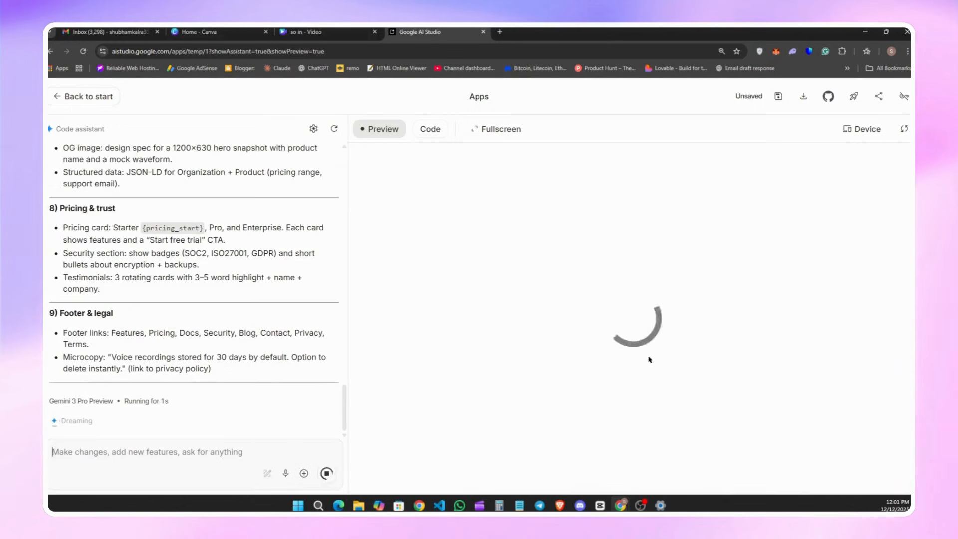
scroll("up", 3)
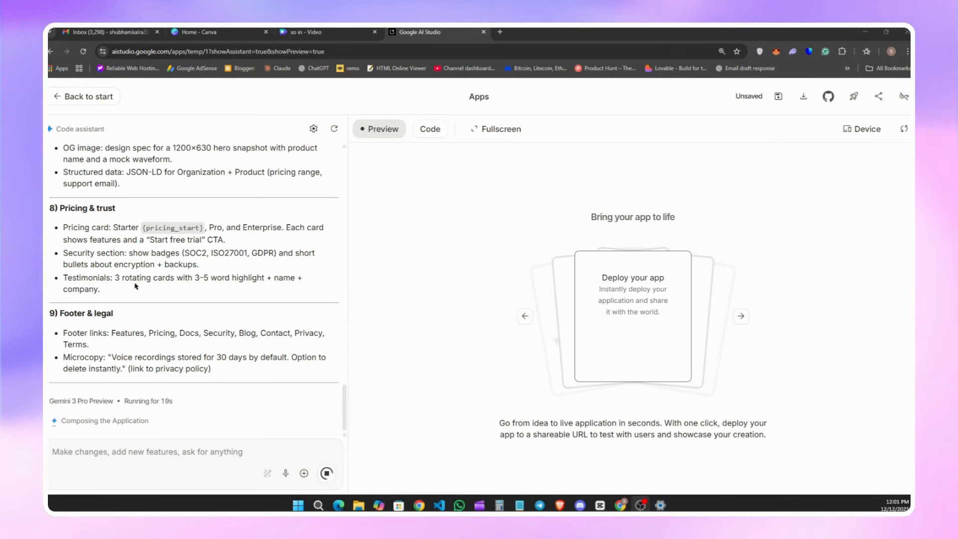
left_click(429, 129)
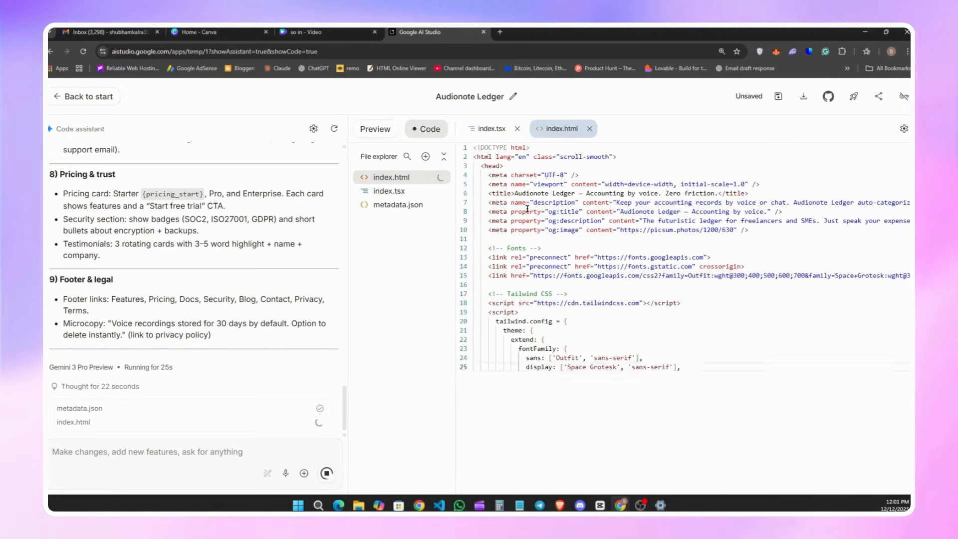
scroll("down", 3)
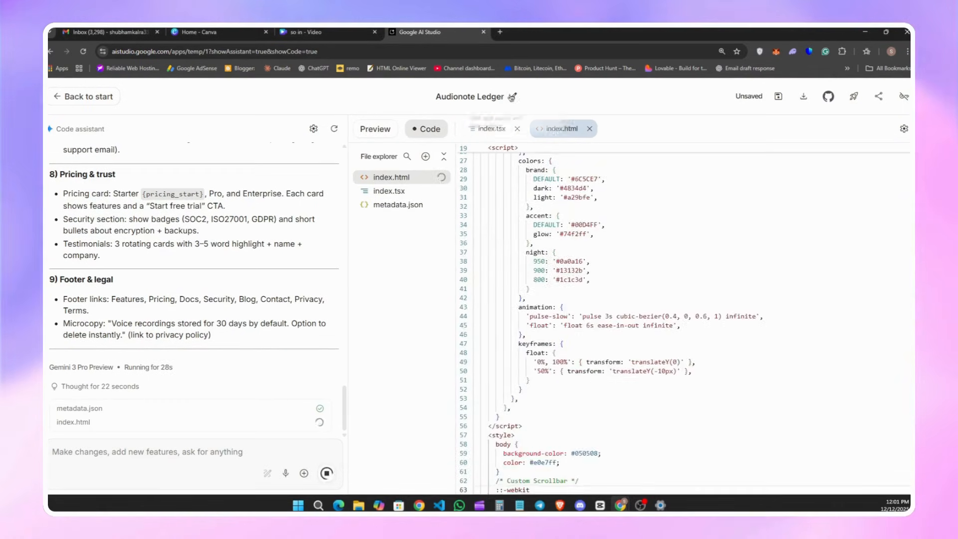
left_click(386, 218)
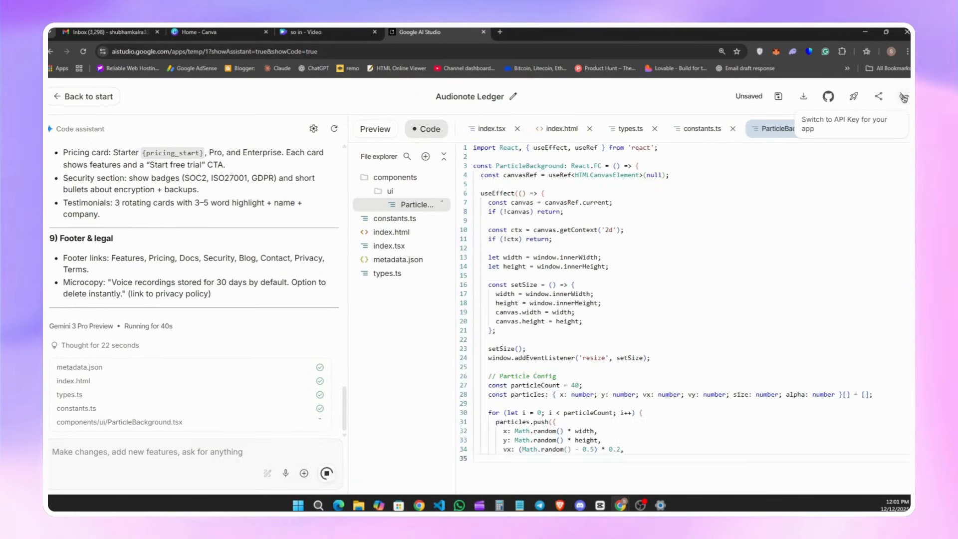
scroll("down", 3)
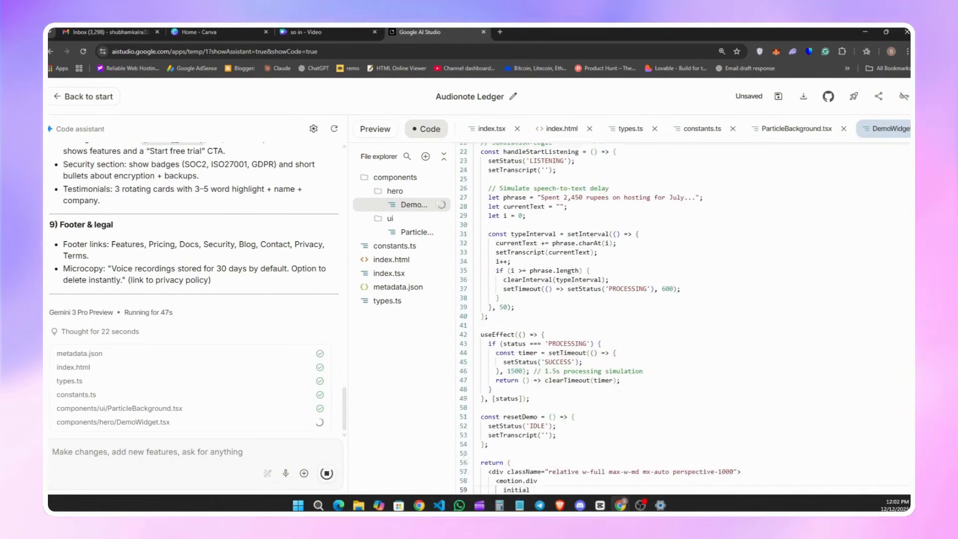
left_click(375, 128)
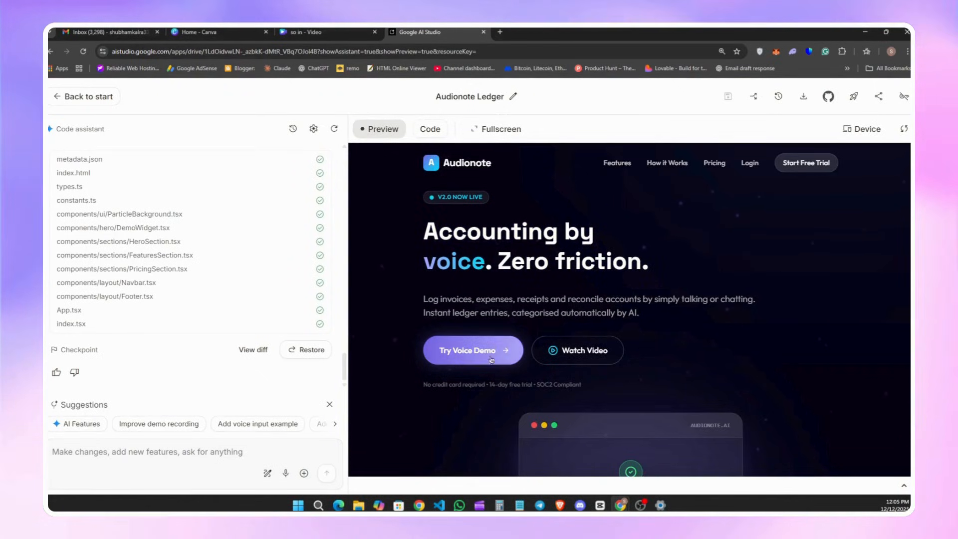
- Reset the voice demo with 'Try another example' and tap the mic to start extraction
scroll("down", 3)
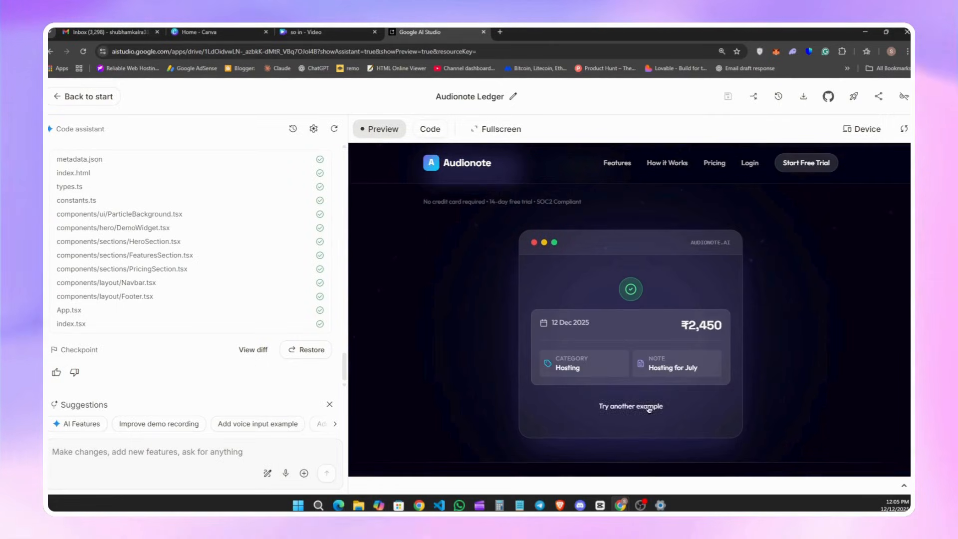
left_click(629, 406)
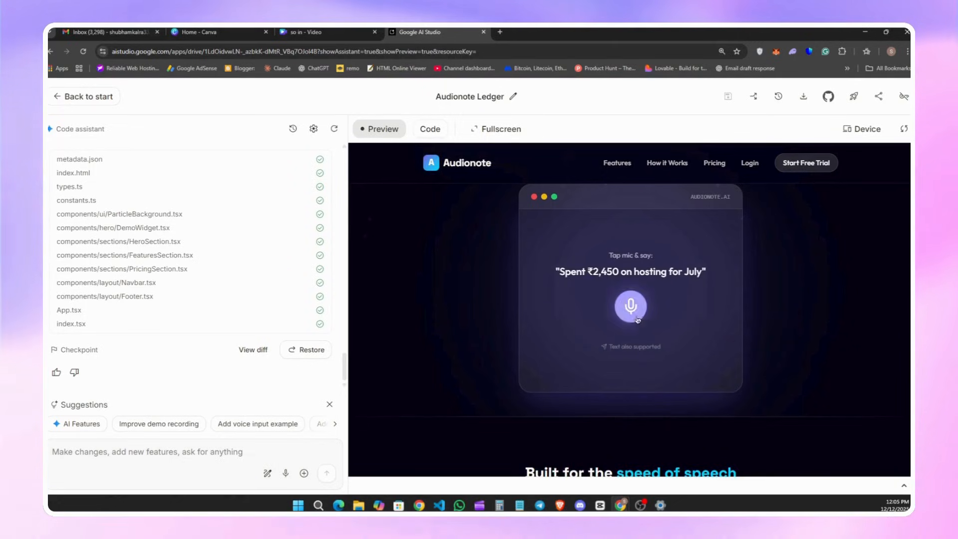
left_click(629, 307)
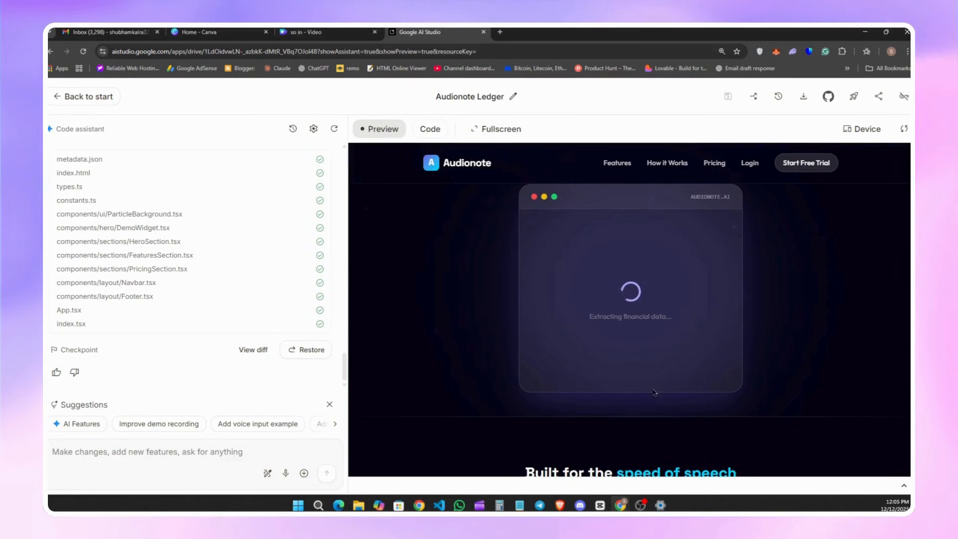
scroll("down", 3)
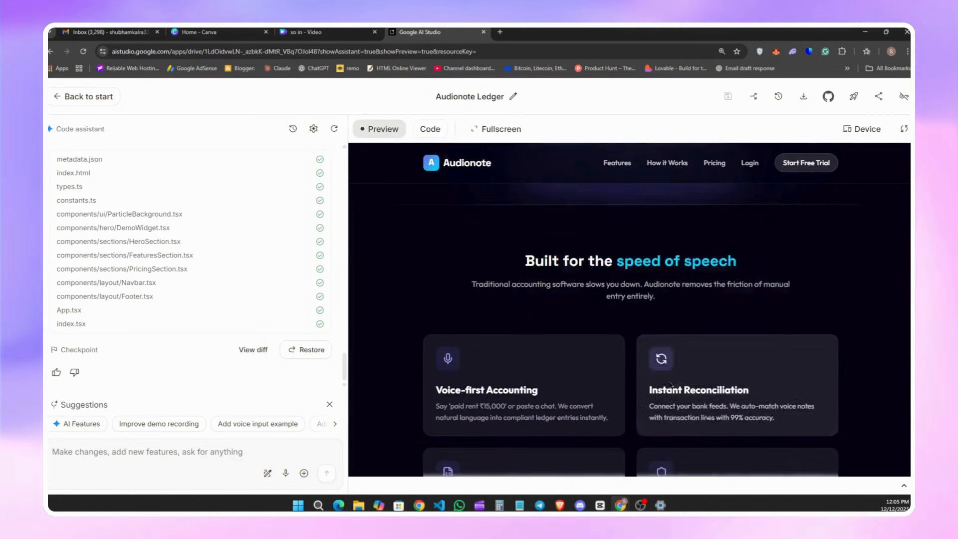
scroll("down", 3)
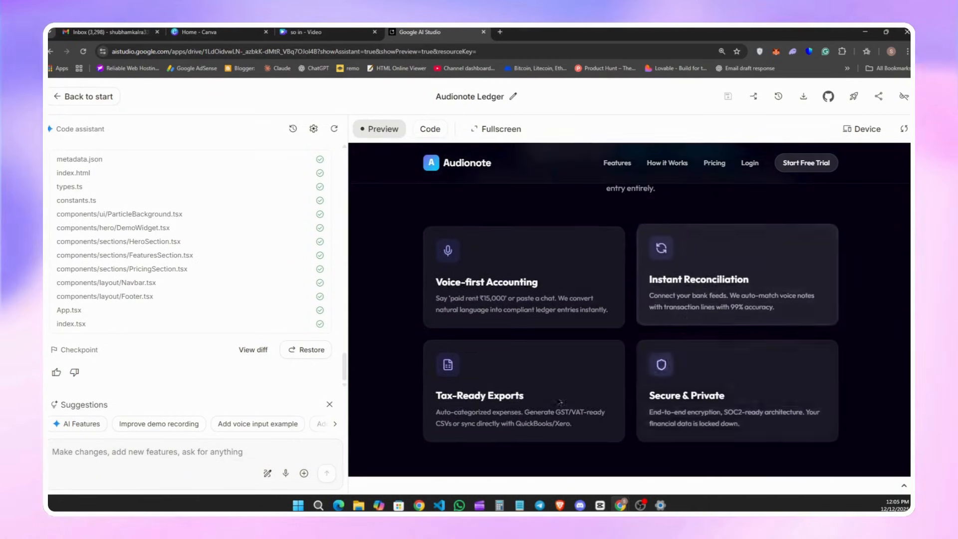
scroll("down", 3)
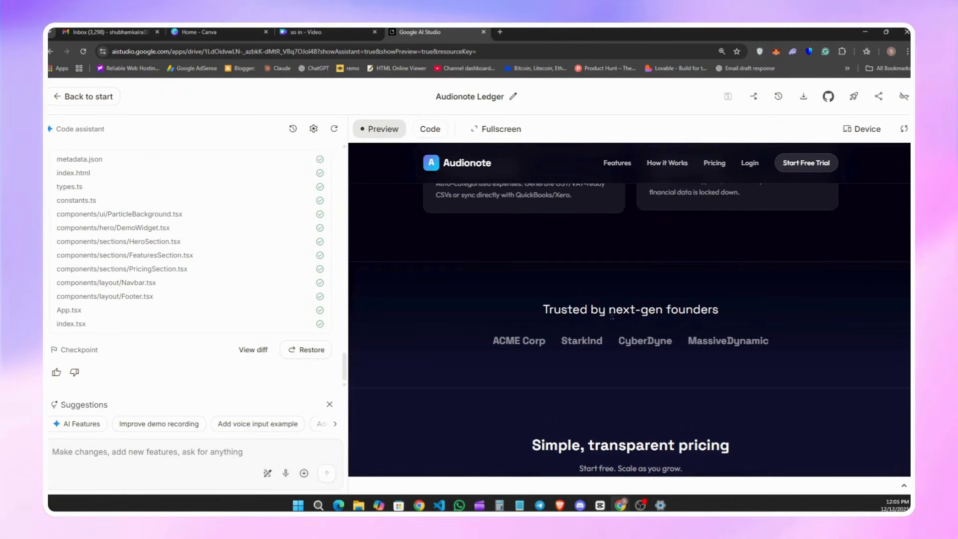
scroll("down", 3)
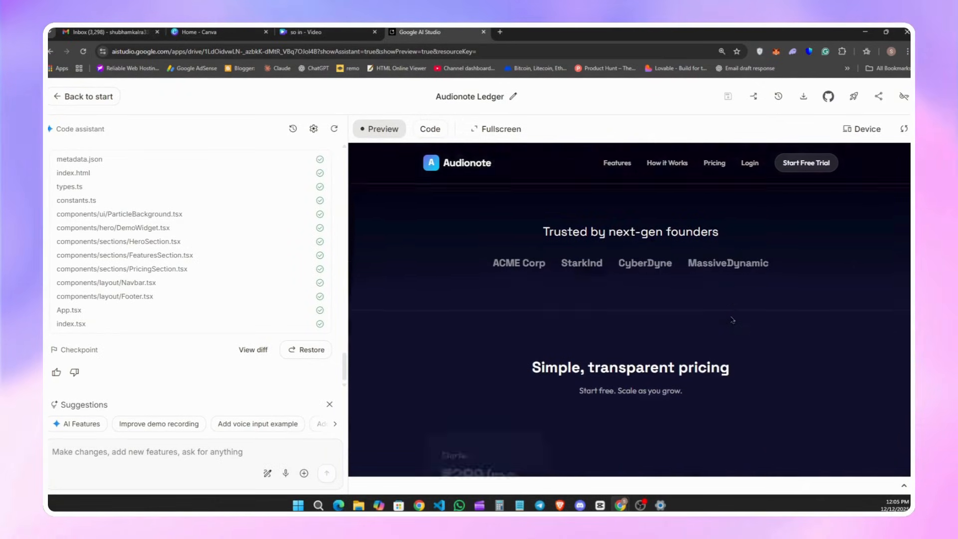
scroll("down", 3)
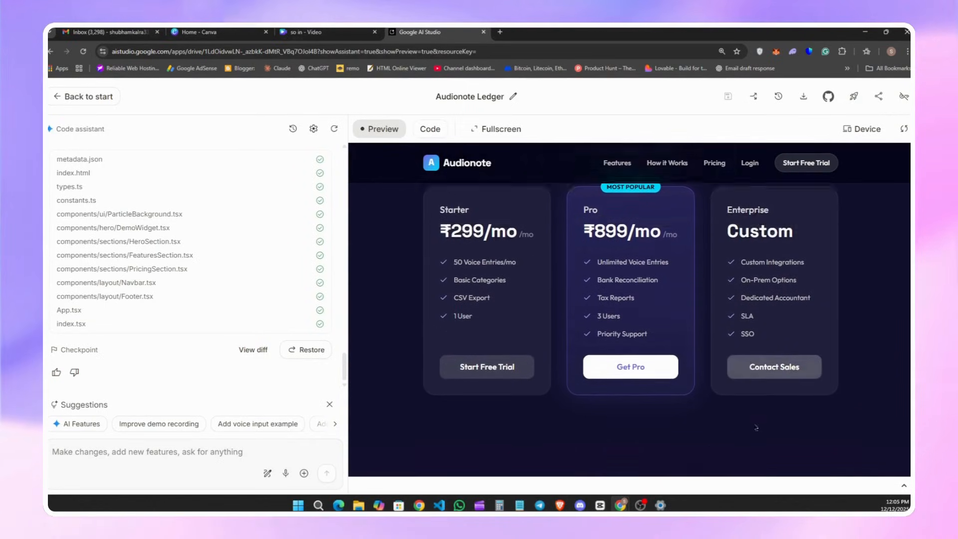
scroll("down", 3)
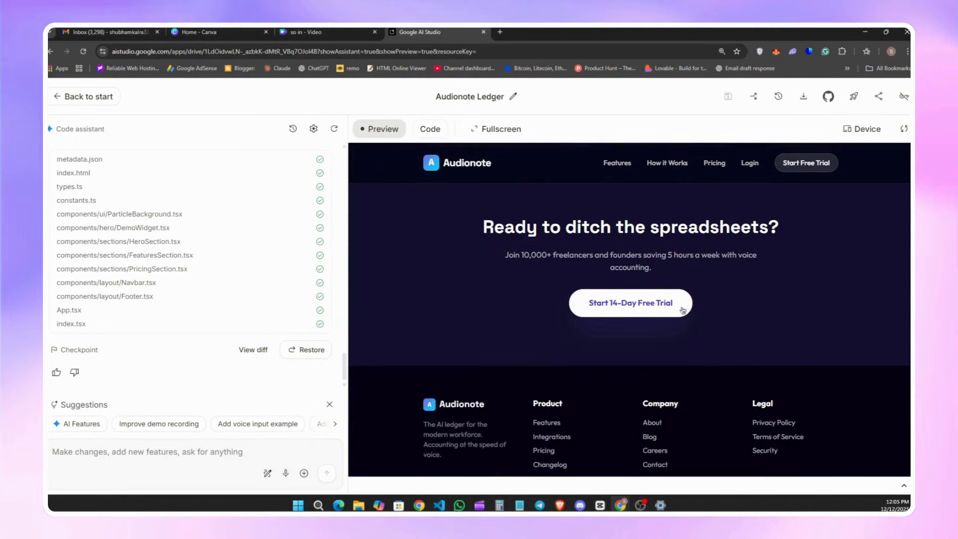
scroll("down", 3)
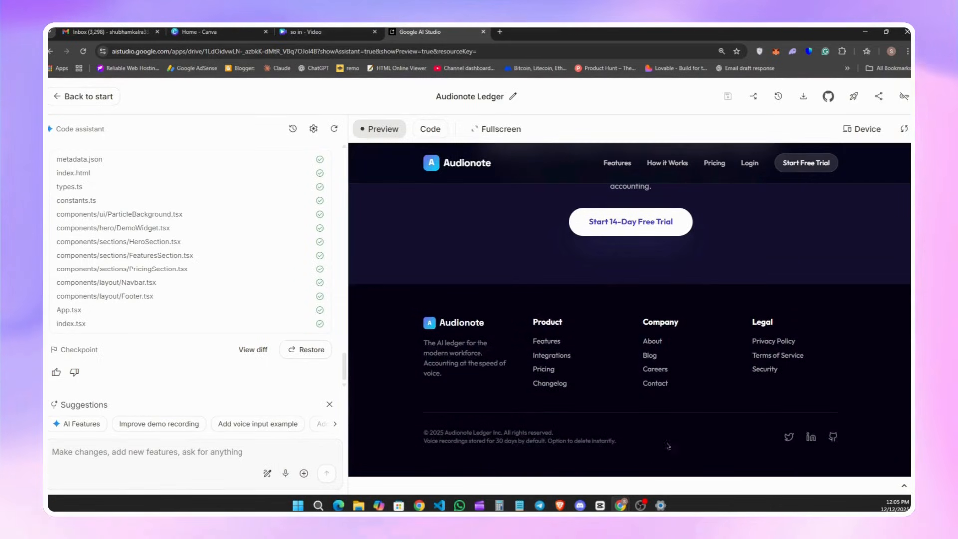
mouse_move(653, 459)
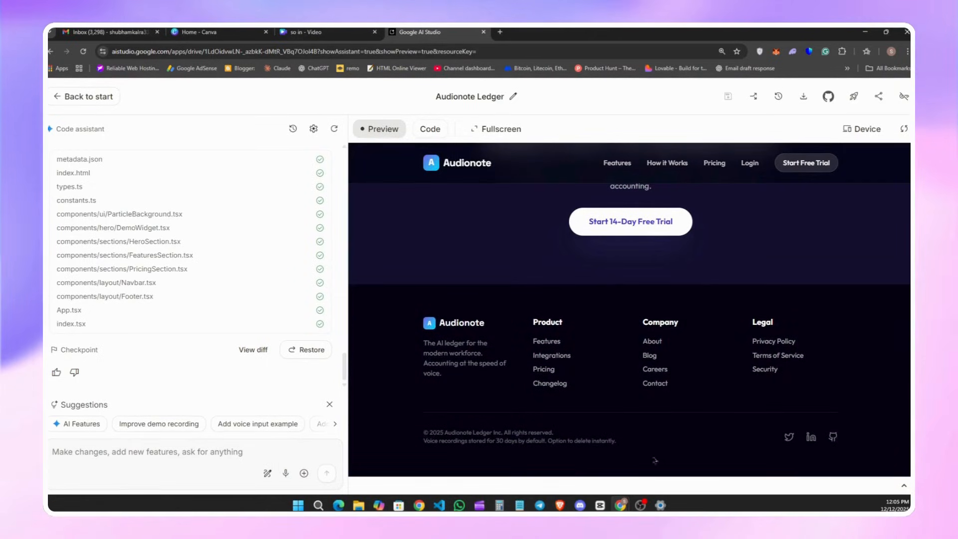
mouse_move(709, 465)
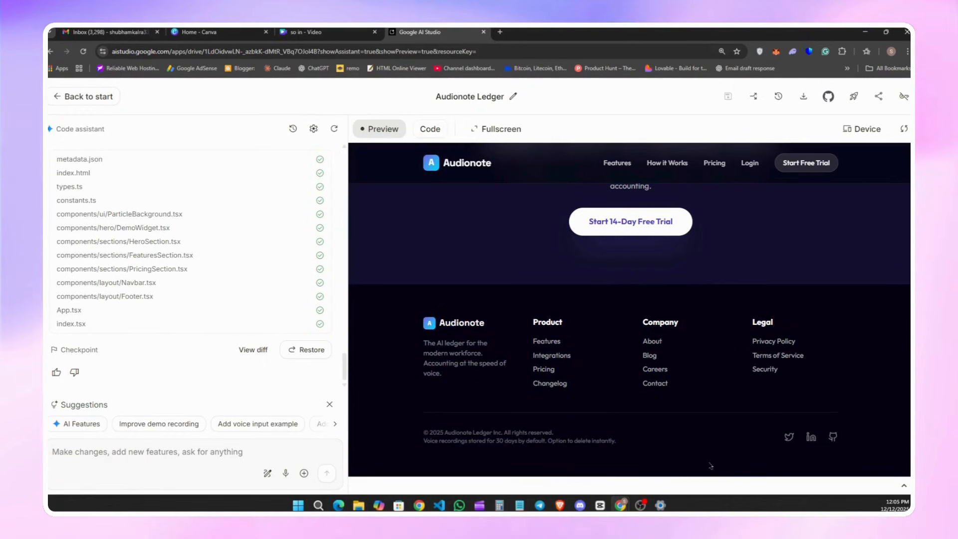
scroll("up", 3)
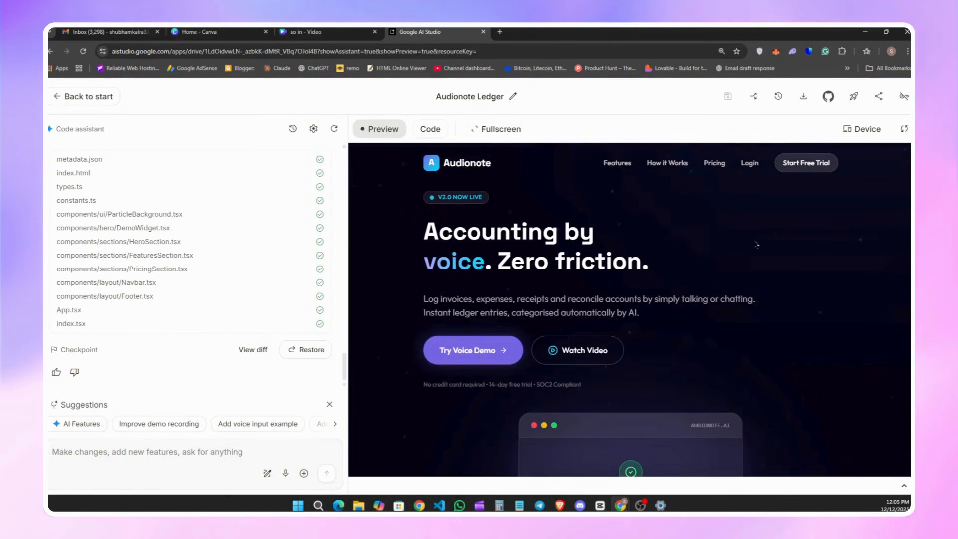
mouse_move(865, 129)
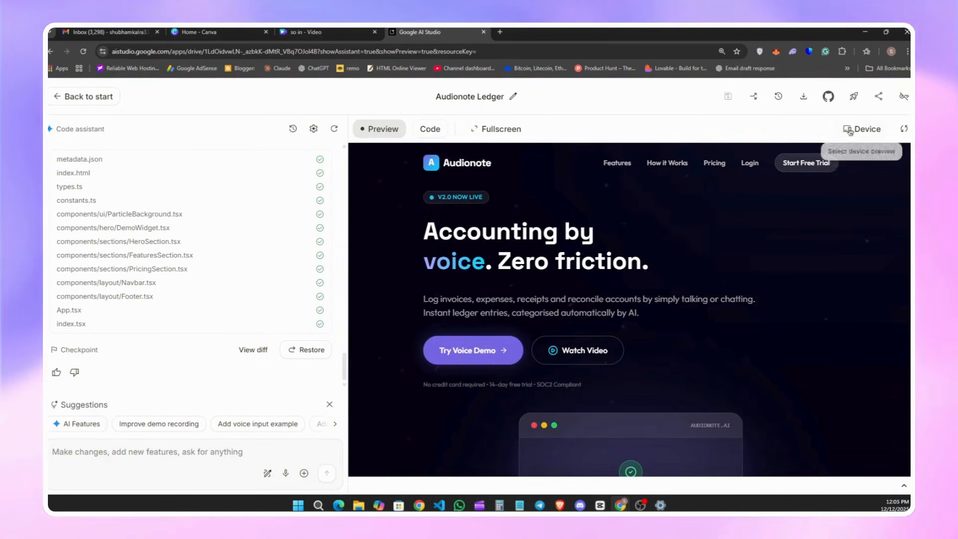
left_click(866, 129)
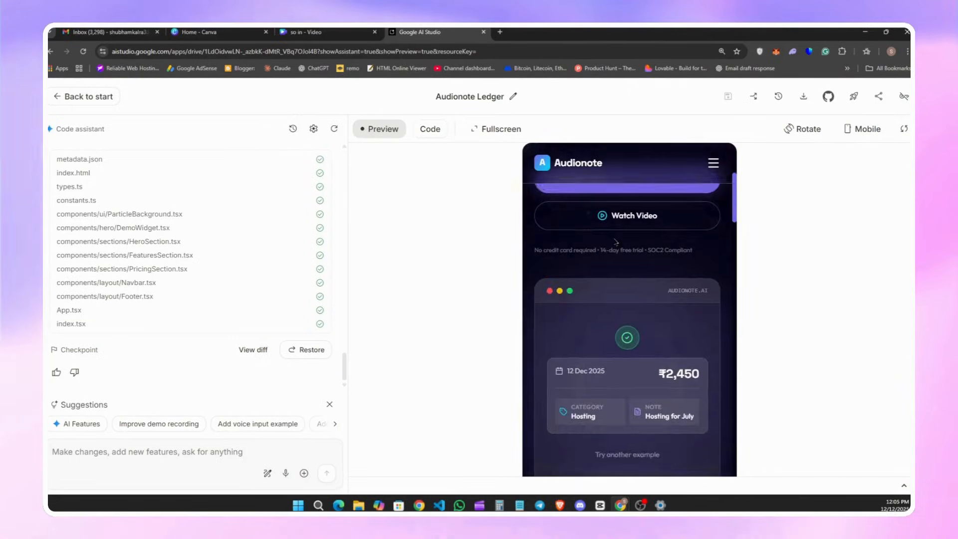
scroll("down", 3)
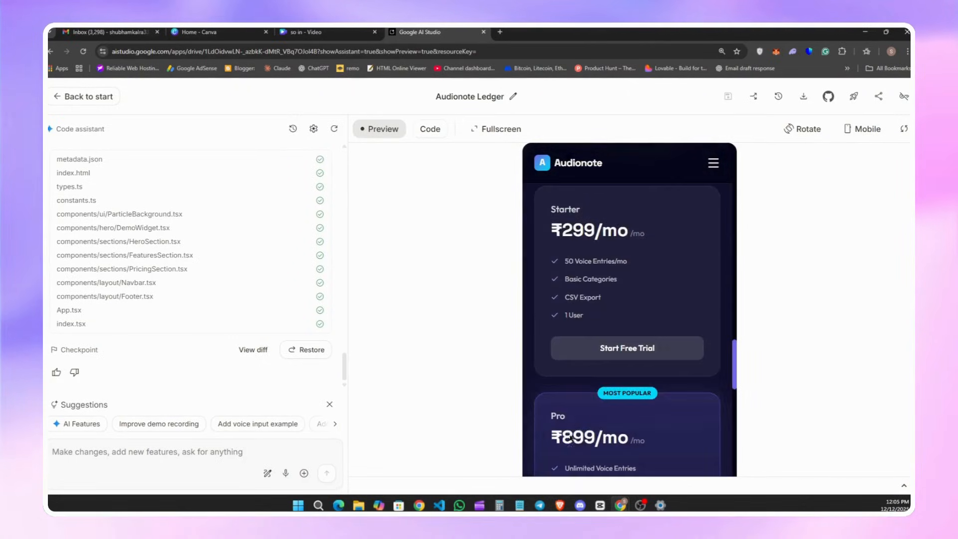
scroll("down", 3)
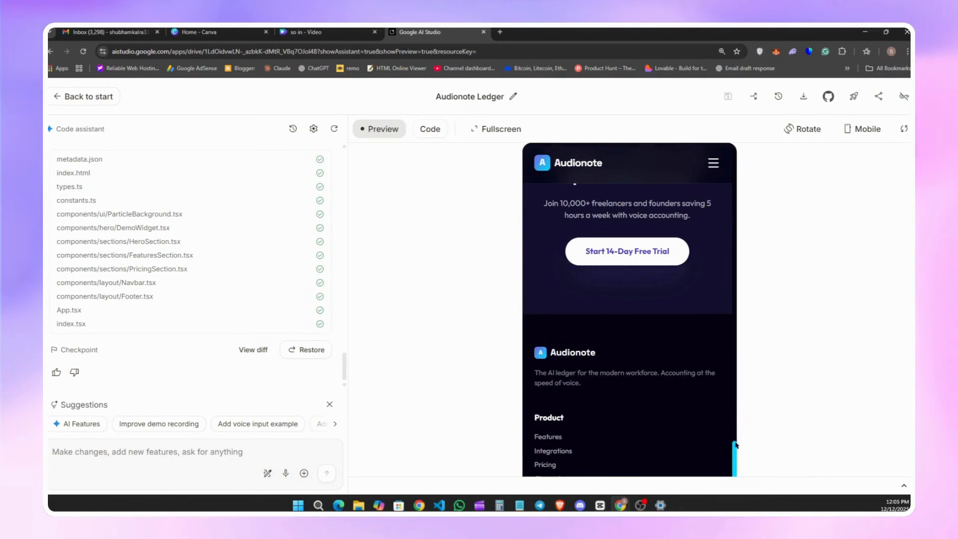
scroll("up", 3)
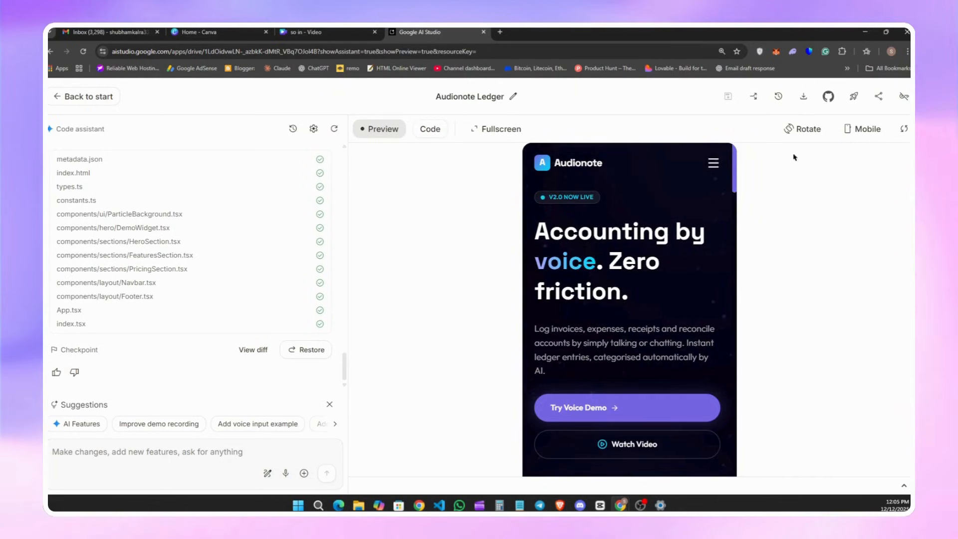
left_click(862, 129)
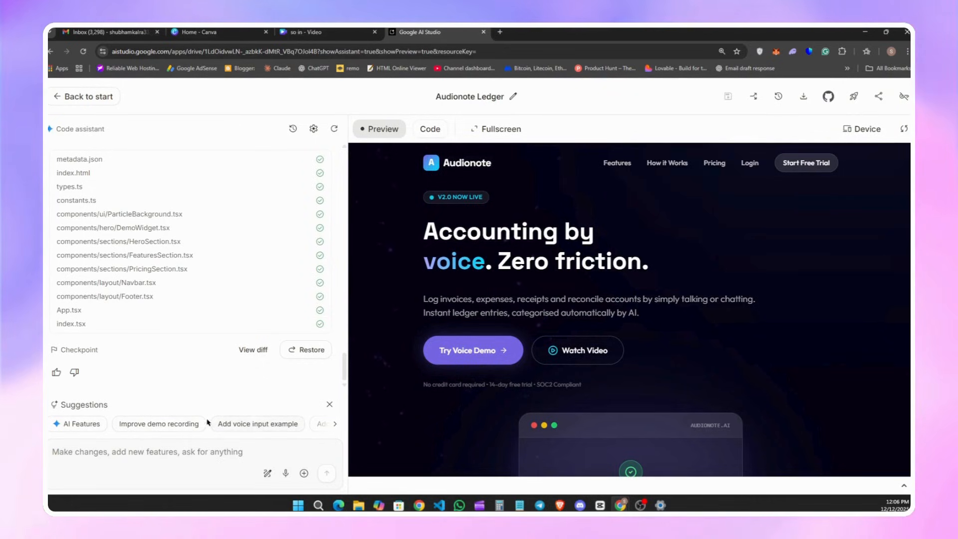
mouse_move(190, 423)
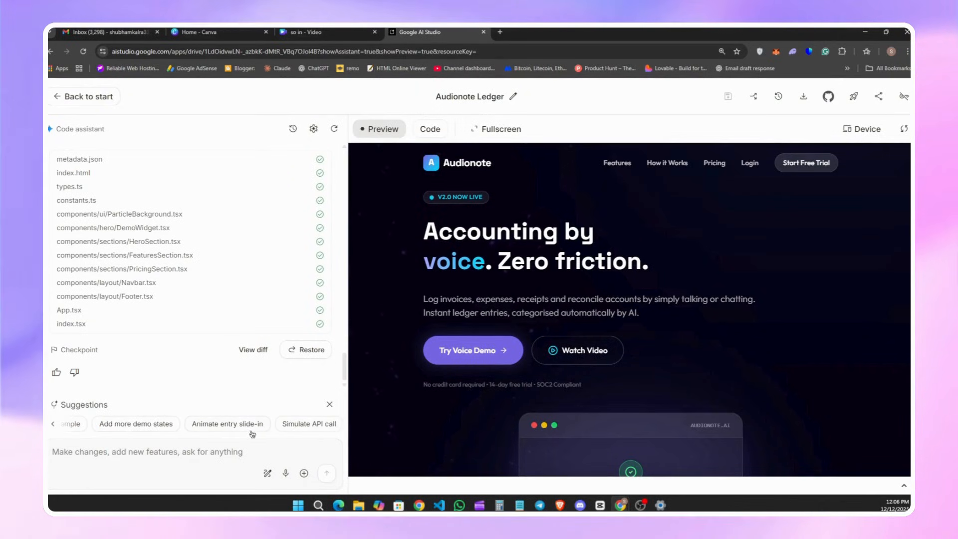
mouse_move(179, 434)
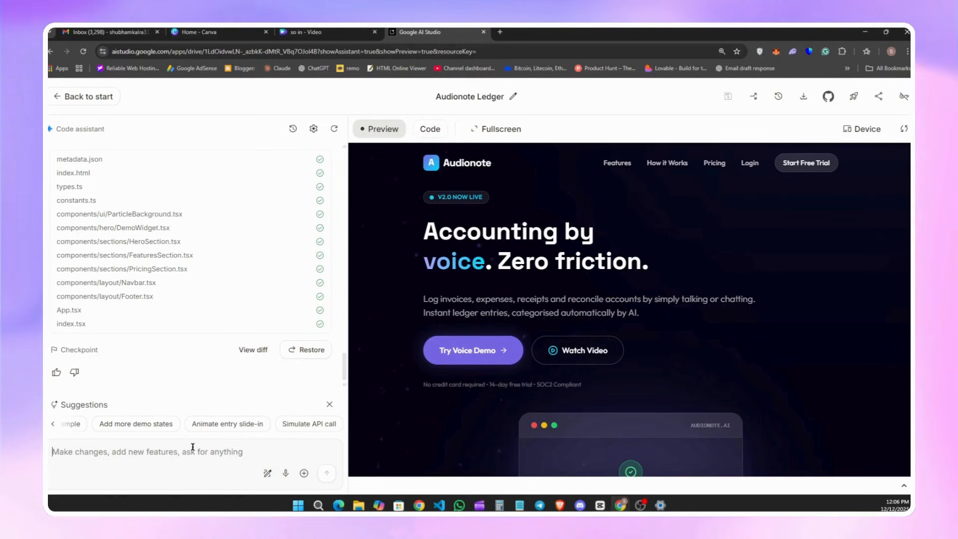
- Send 'add light mode' to the code assistant and dismiss the annotations announcement
type("add")
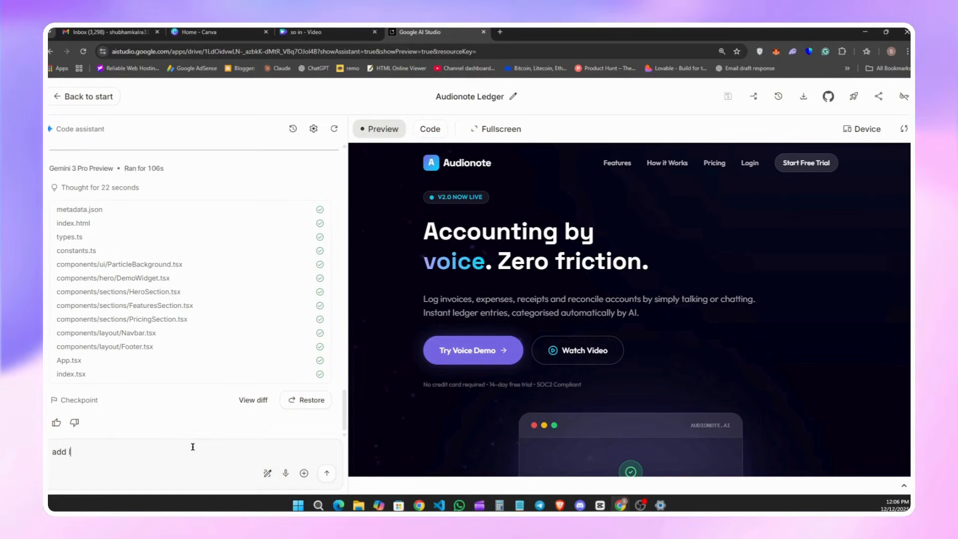
type("light")
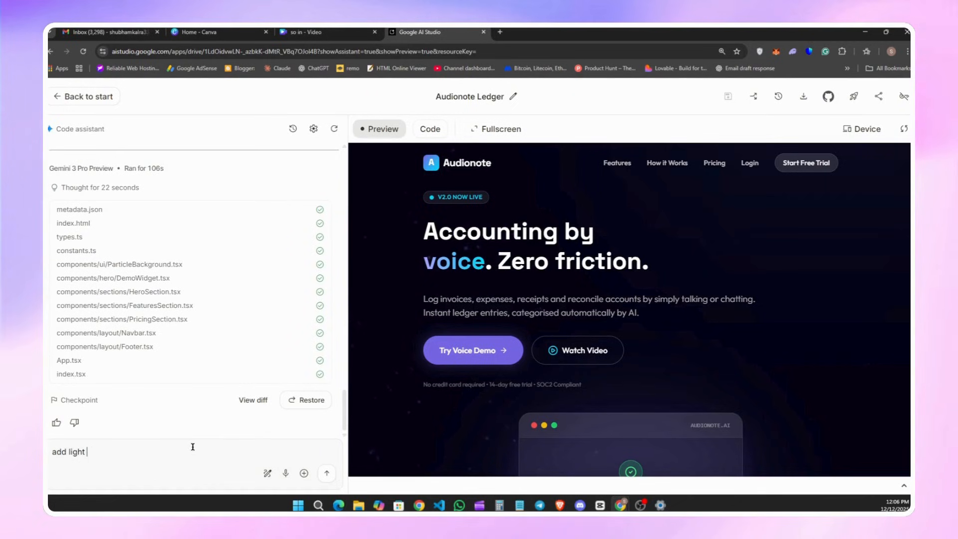
type("mode")
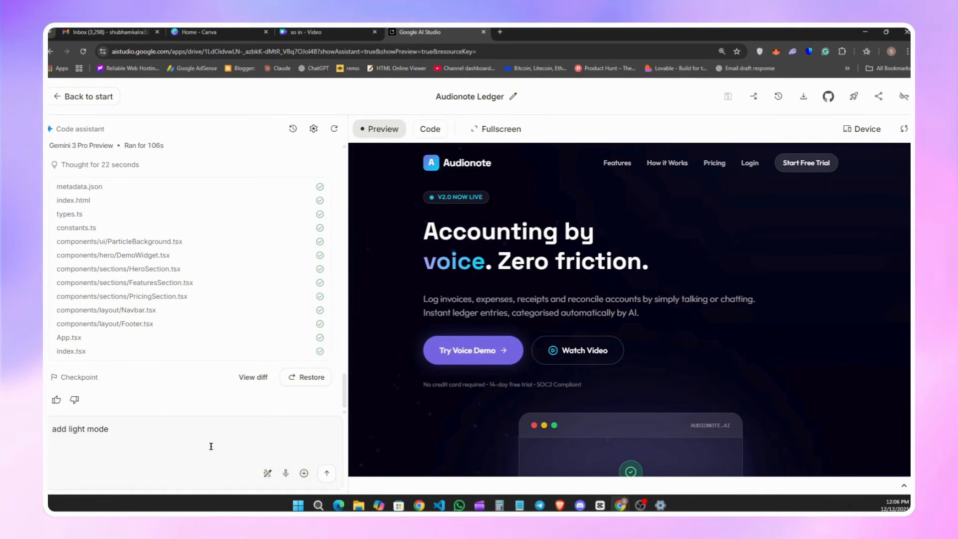
left_click(326, 473)
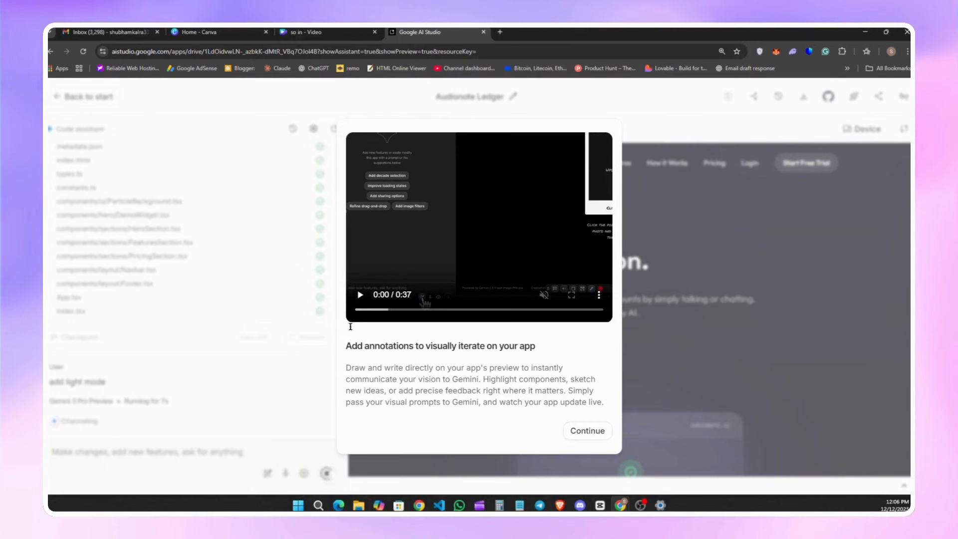
left_click(586, 430)
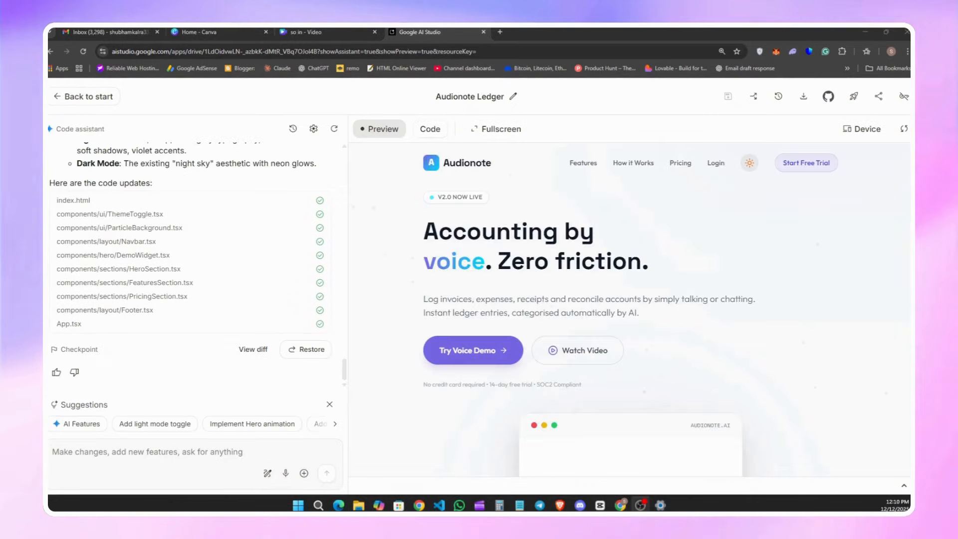
- Toggle the navbar theme switch into light mode and scroll through the features section
left_click(748, 162)
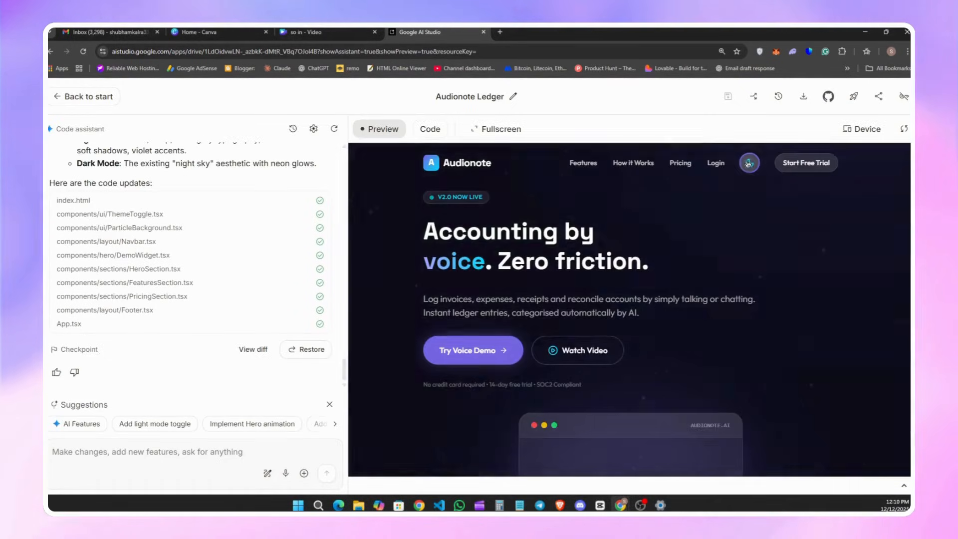
left_click(747, 162)
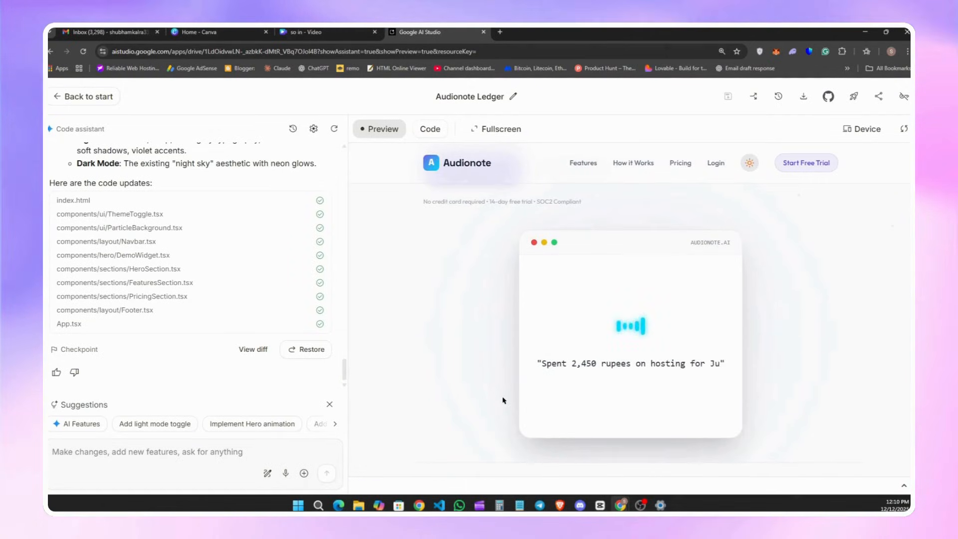
scroll("down", 3)
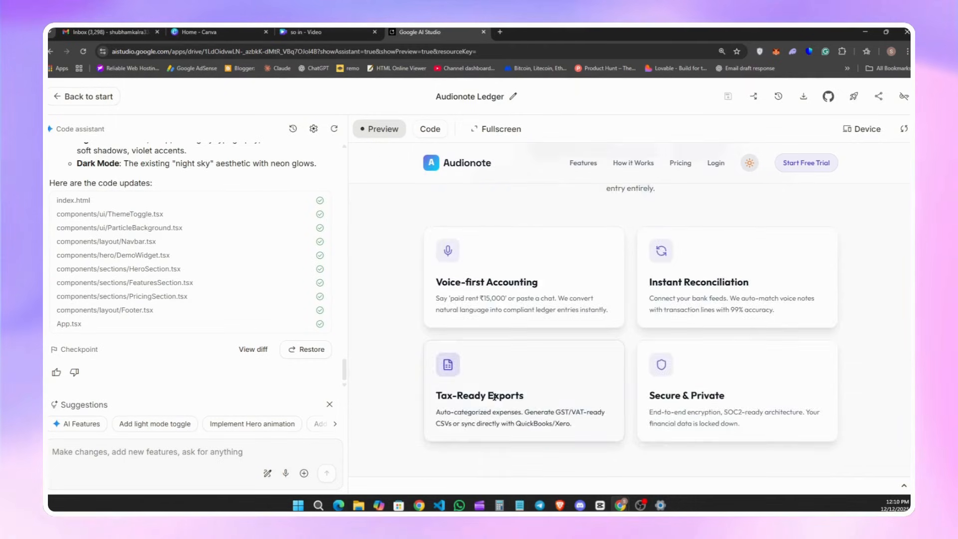
scroll("down", 3)
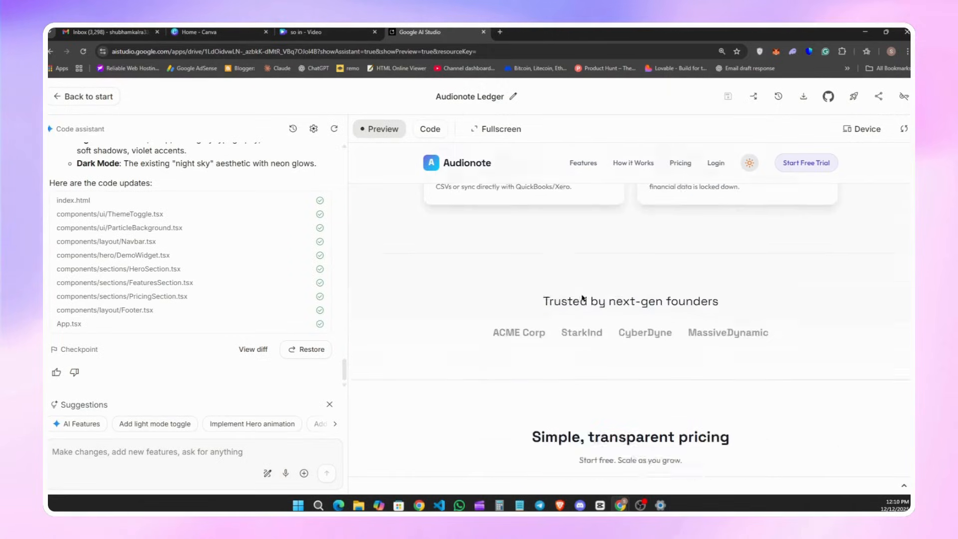
left_click(496, 129)
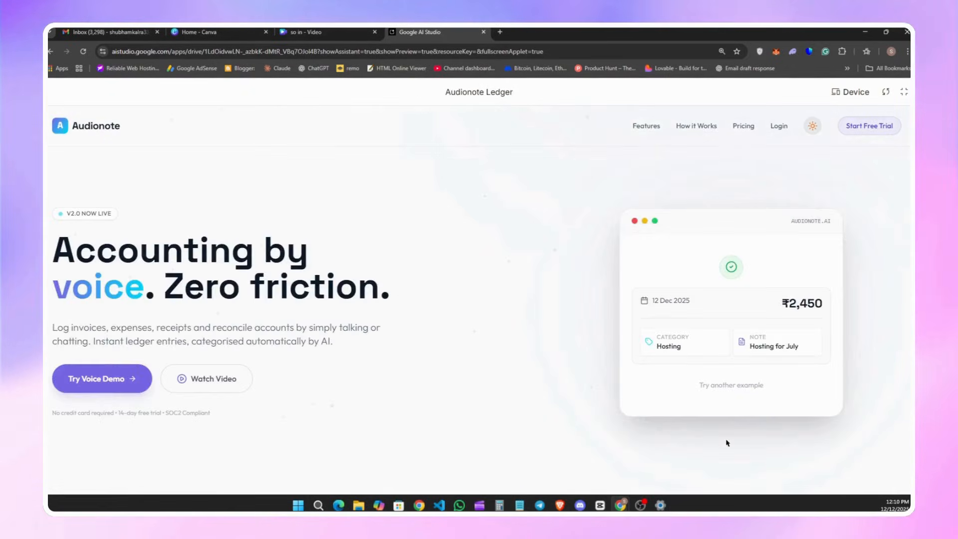
mouse_move(359, 505)
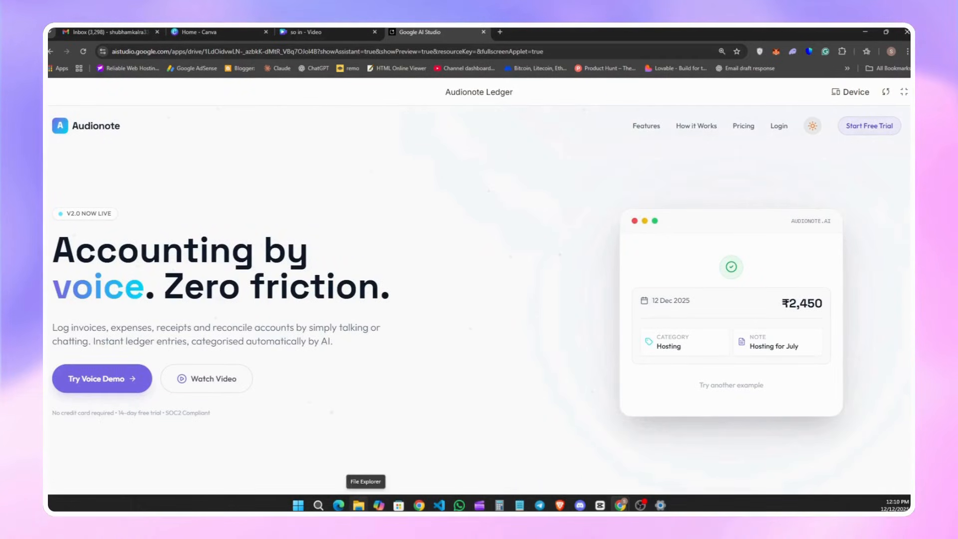
scroll("down", 3)
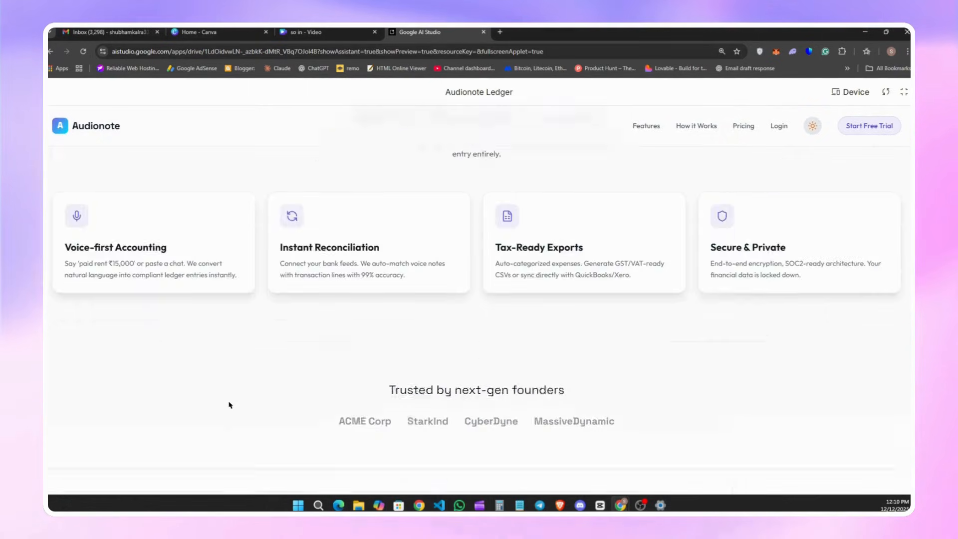
scroll("down", 3)
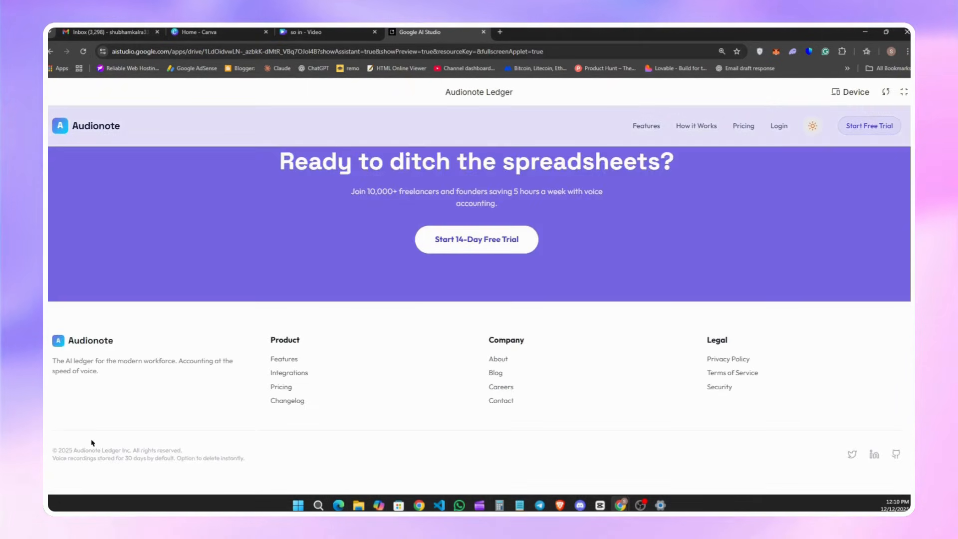
scroll("up", 3)
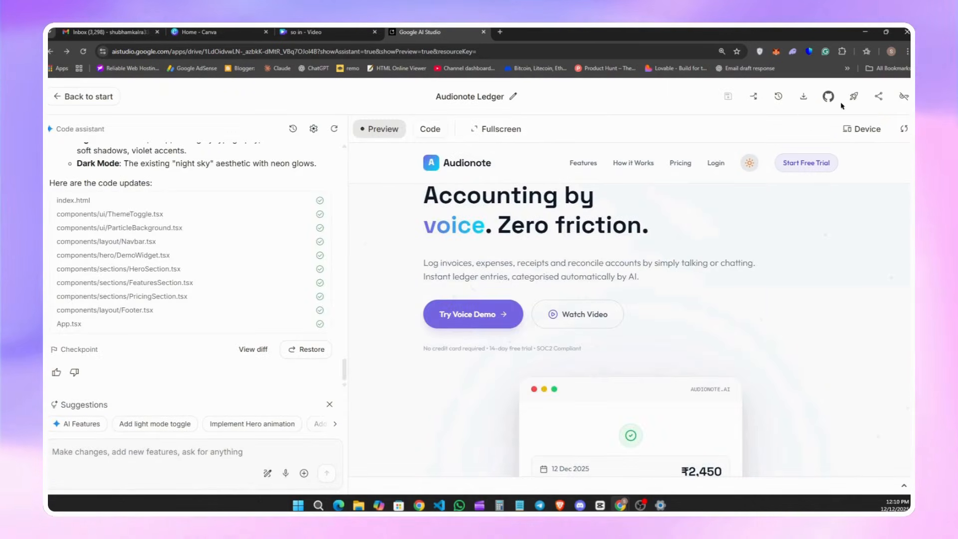
- Open and close the Deploy and Rename dialogs, then show the next change suggestions
left_click(852, 96)
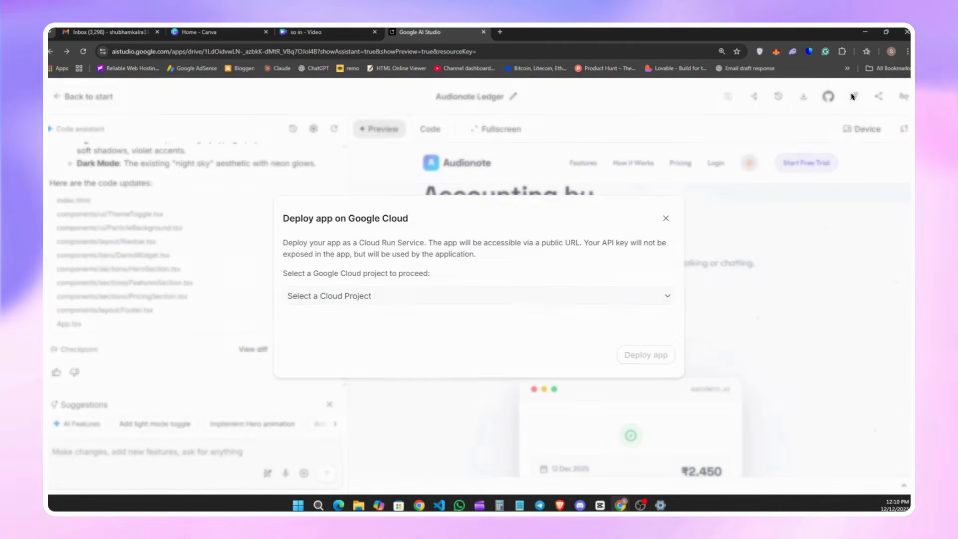
left_click(475, 296)
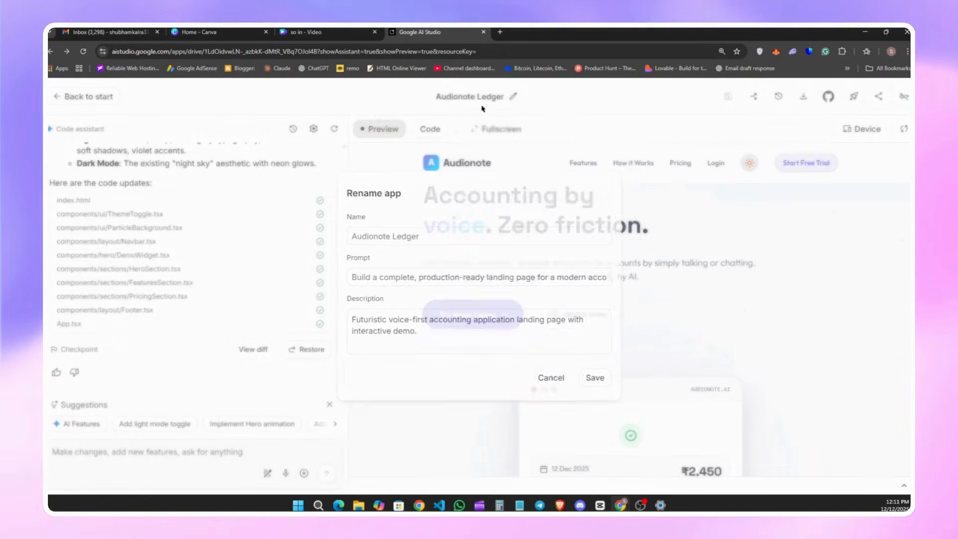
double_click(395, 277)
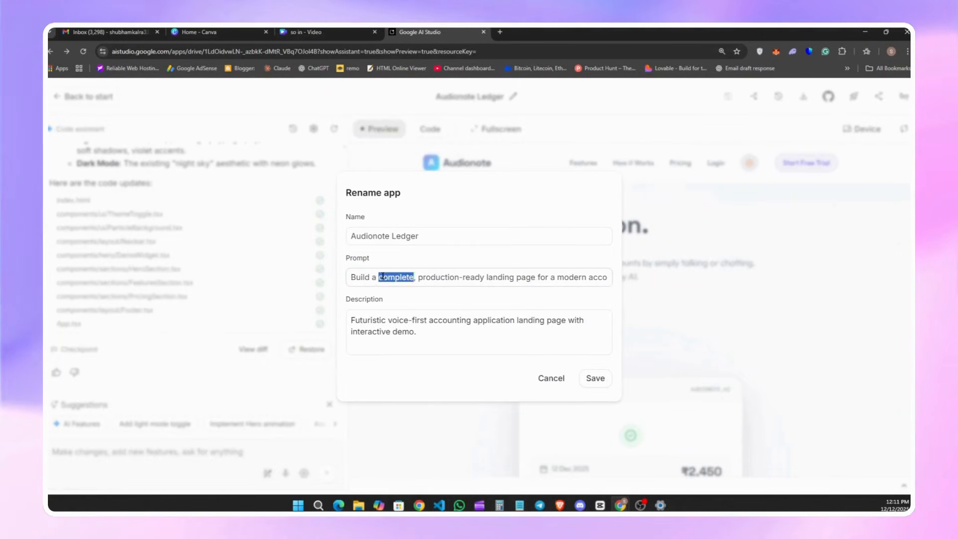
left_click(550, 378)
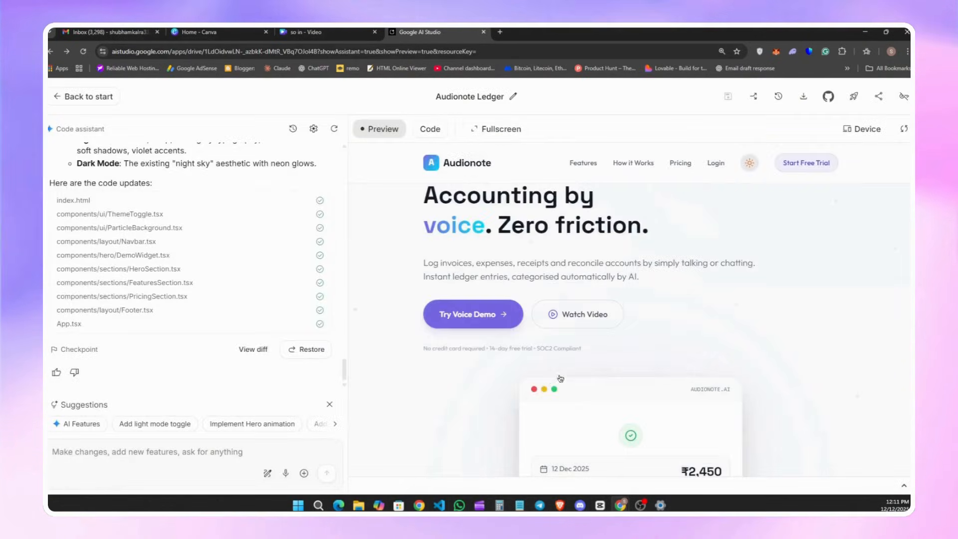
mouse_move(332, 129)
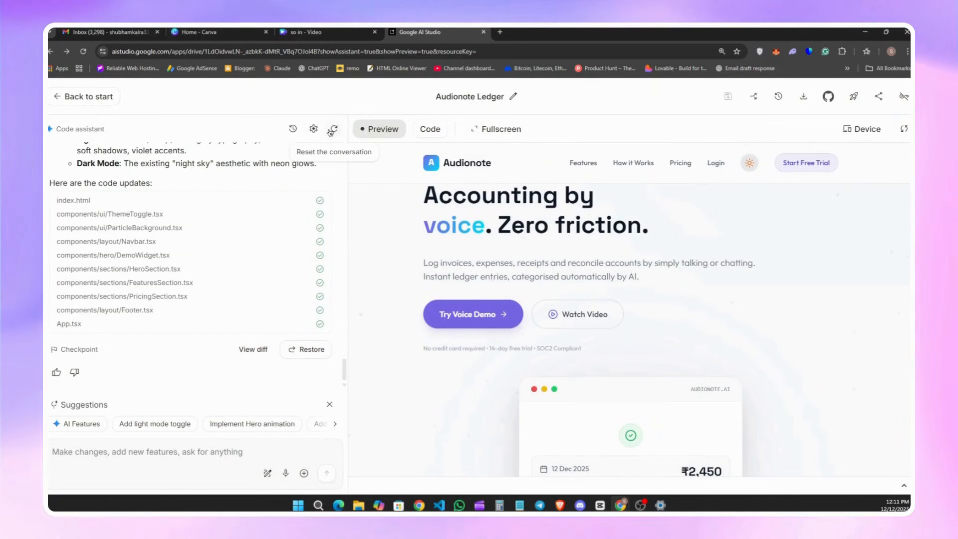
mouse_move(289, 466)
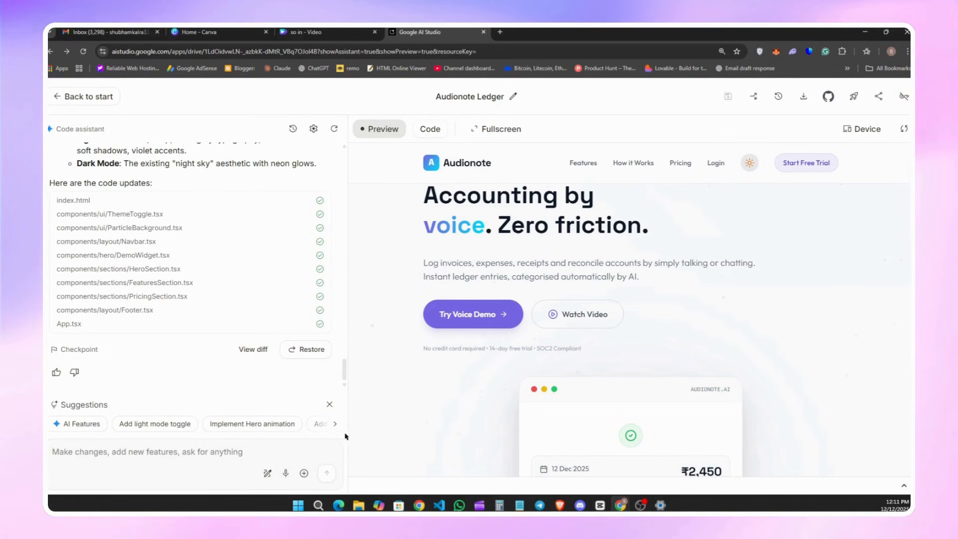
left_click(334, 424)
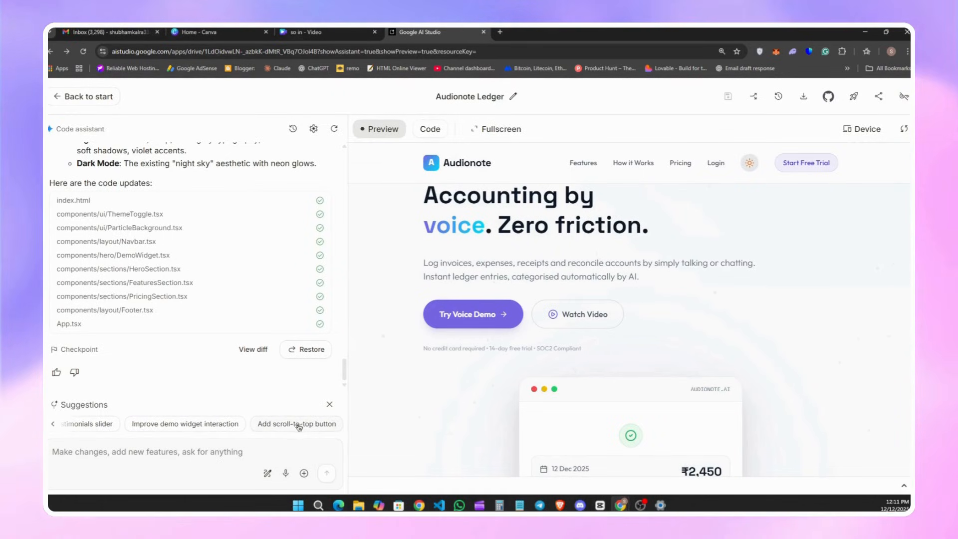
mouse_move(454, 414)
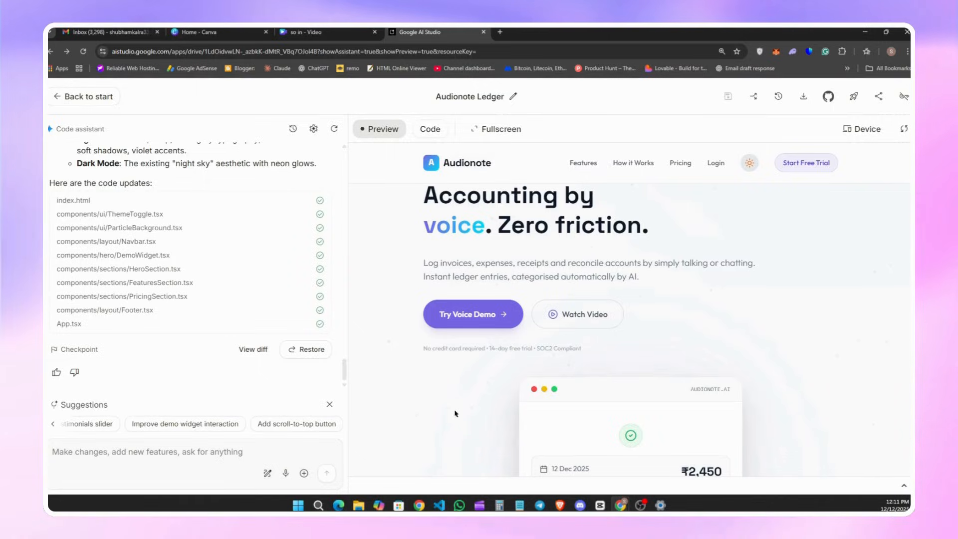
- Leave Audionote for the AI Studio home page, then open Get API key from the sidebar
left_click(84, 95)
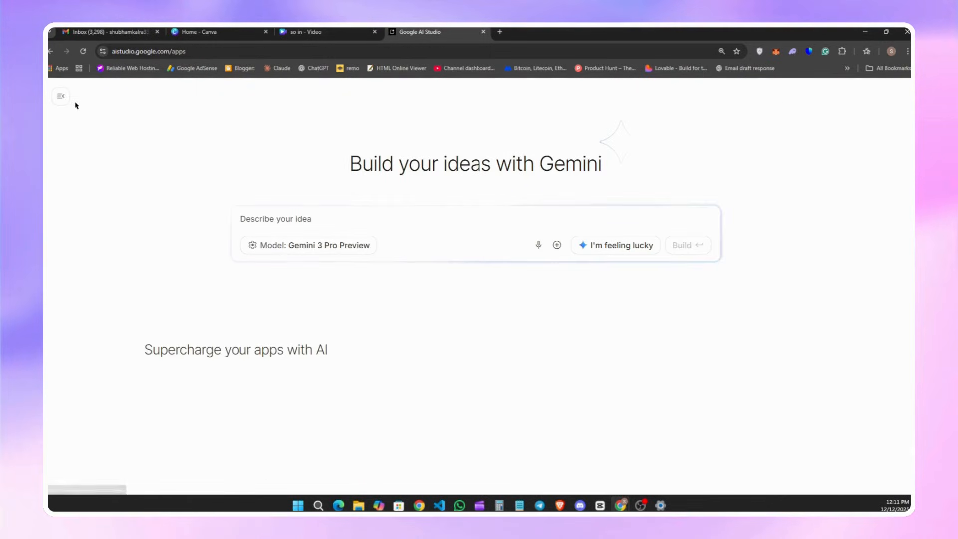
scroll("down", 3)
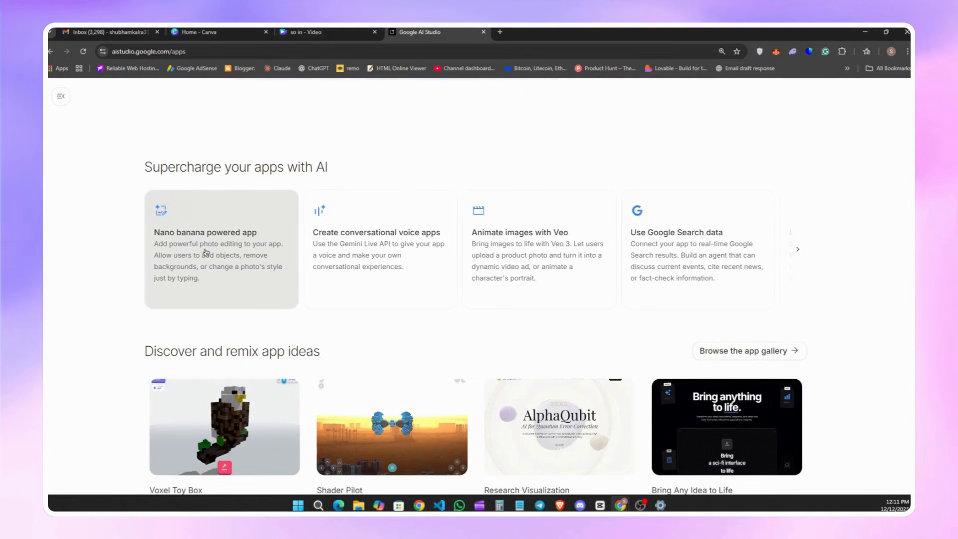
scroll("up", 3)
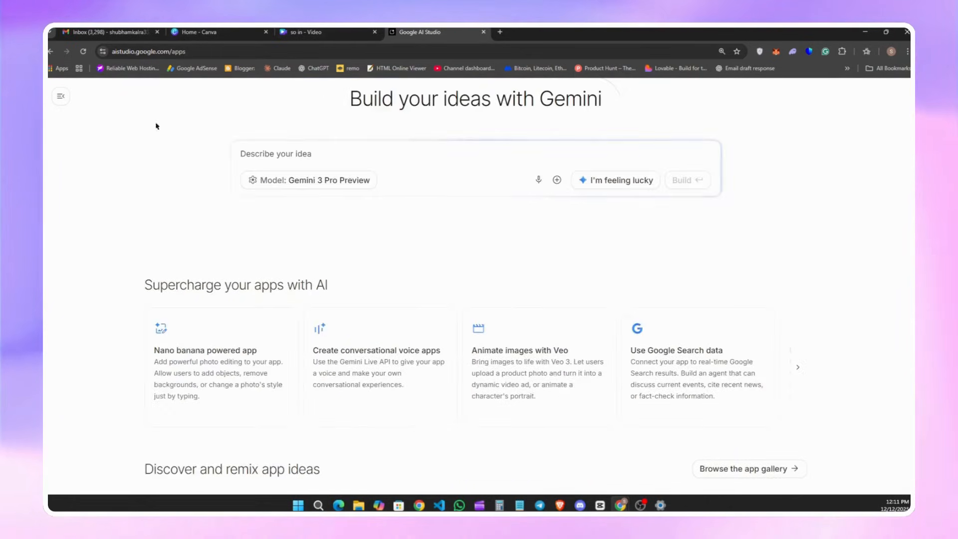
left_click(60, 96)
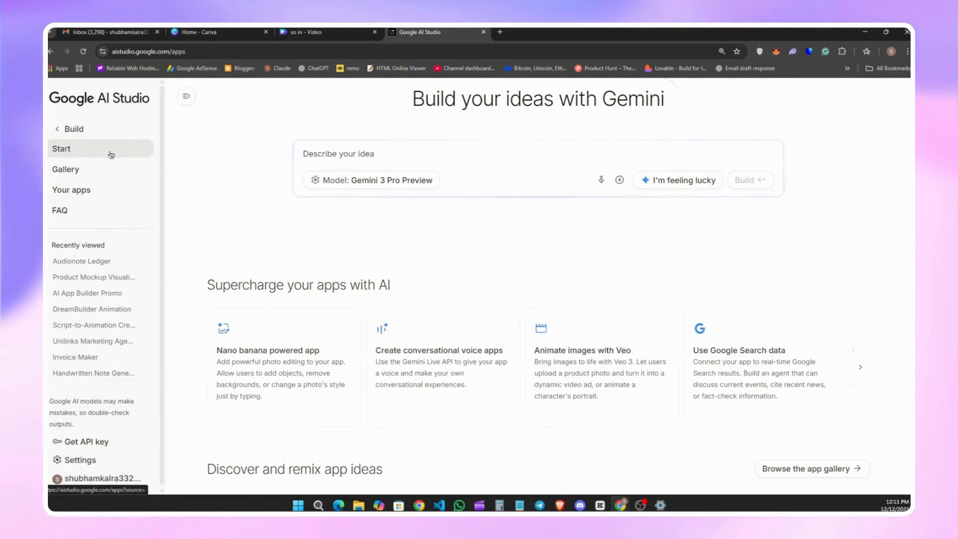
left_click(85, 441)
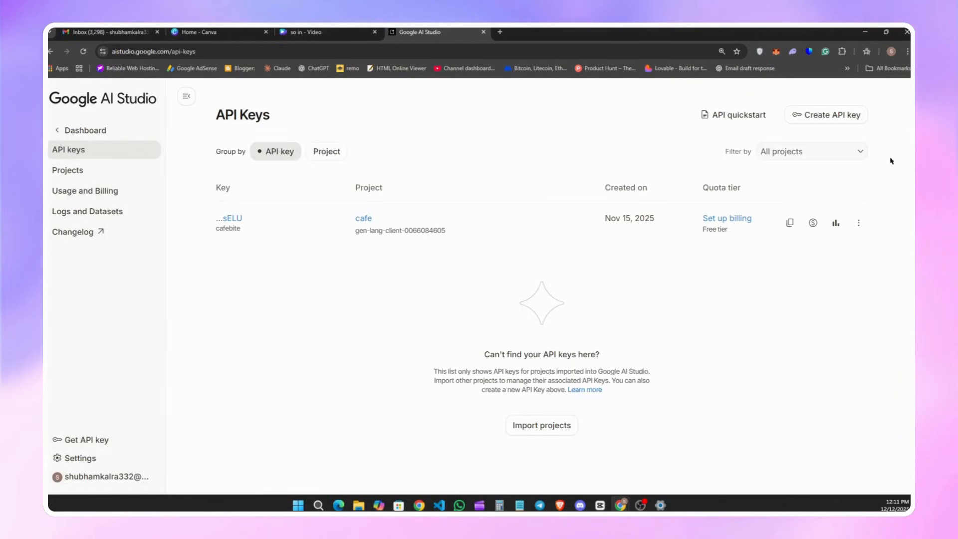
left_click(824, 114)
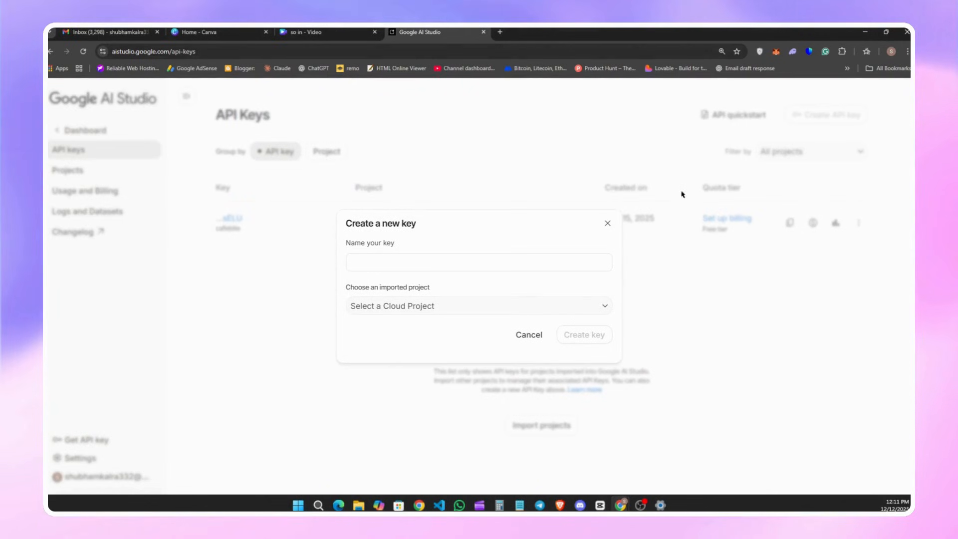
left_click(528, 334)
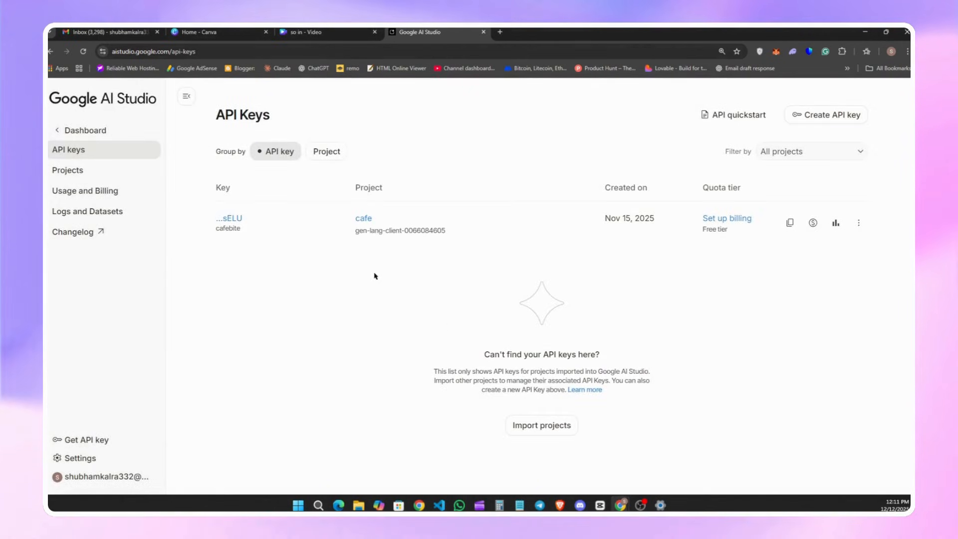
mouse_move(317, 228)
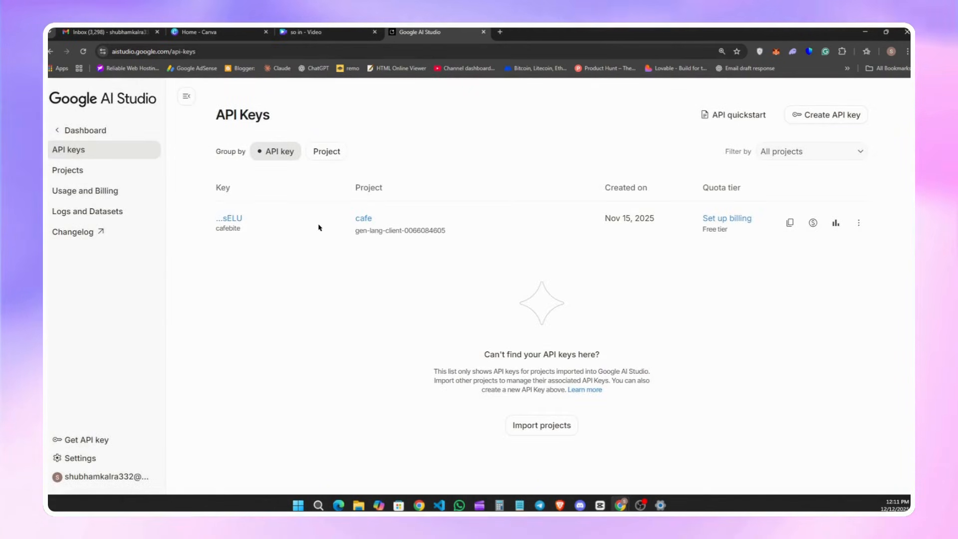